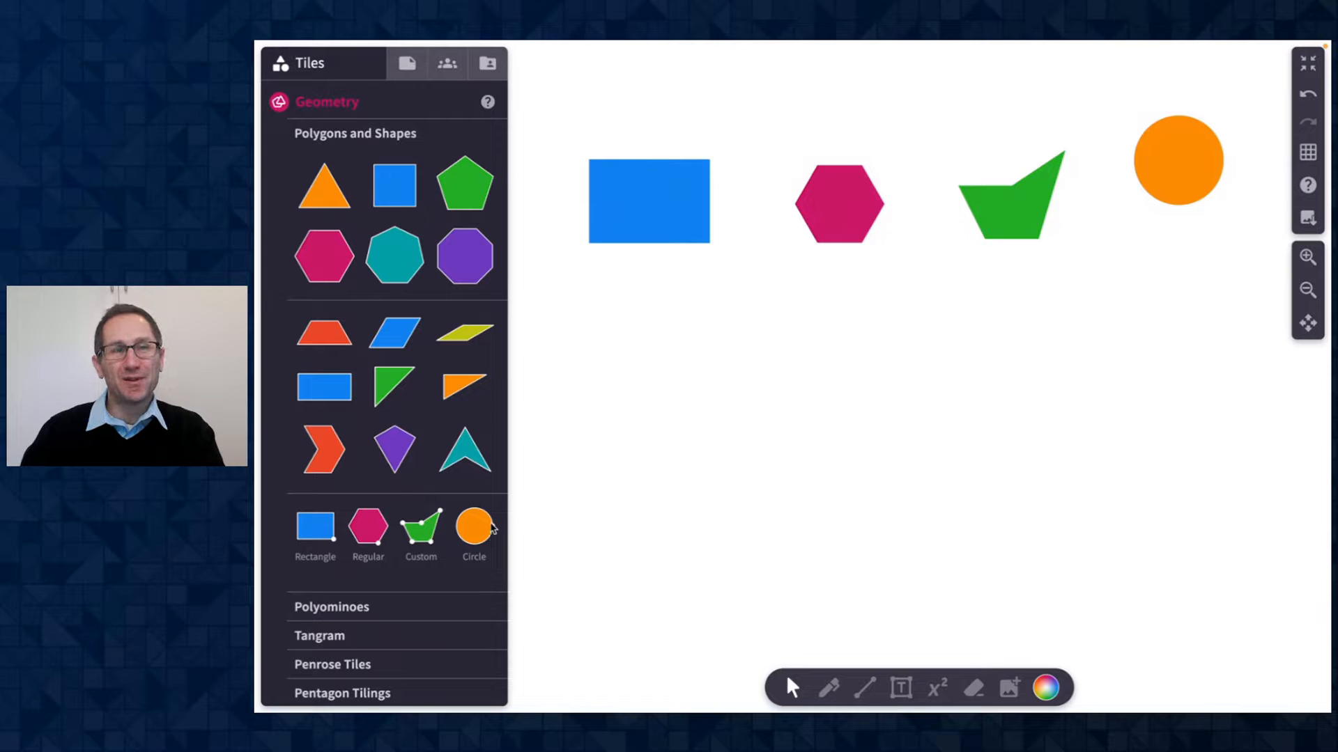
Step: Select the wide blue rectangle and drag its corner into a tall, narrow upright rectangle
left_click(648, 200)
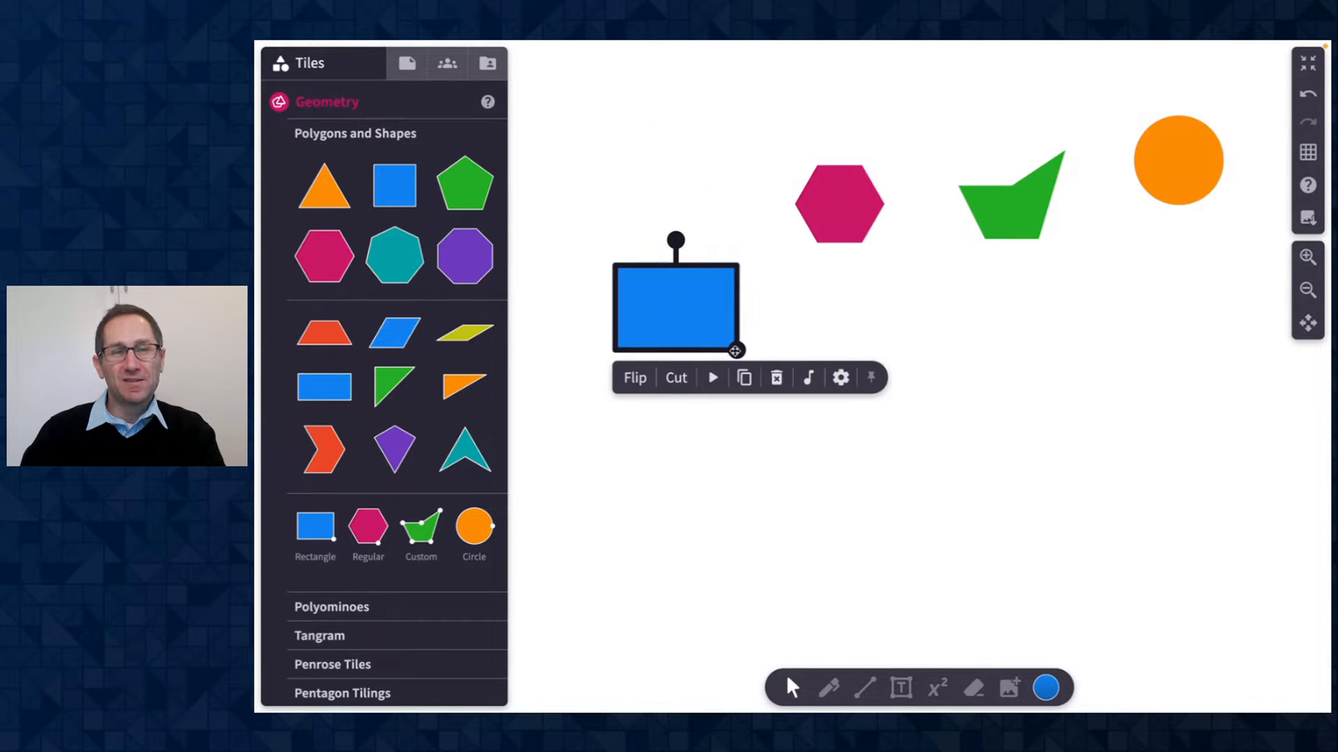
left_click_drag(734, 351, 885, 494)
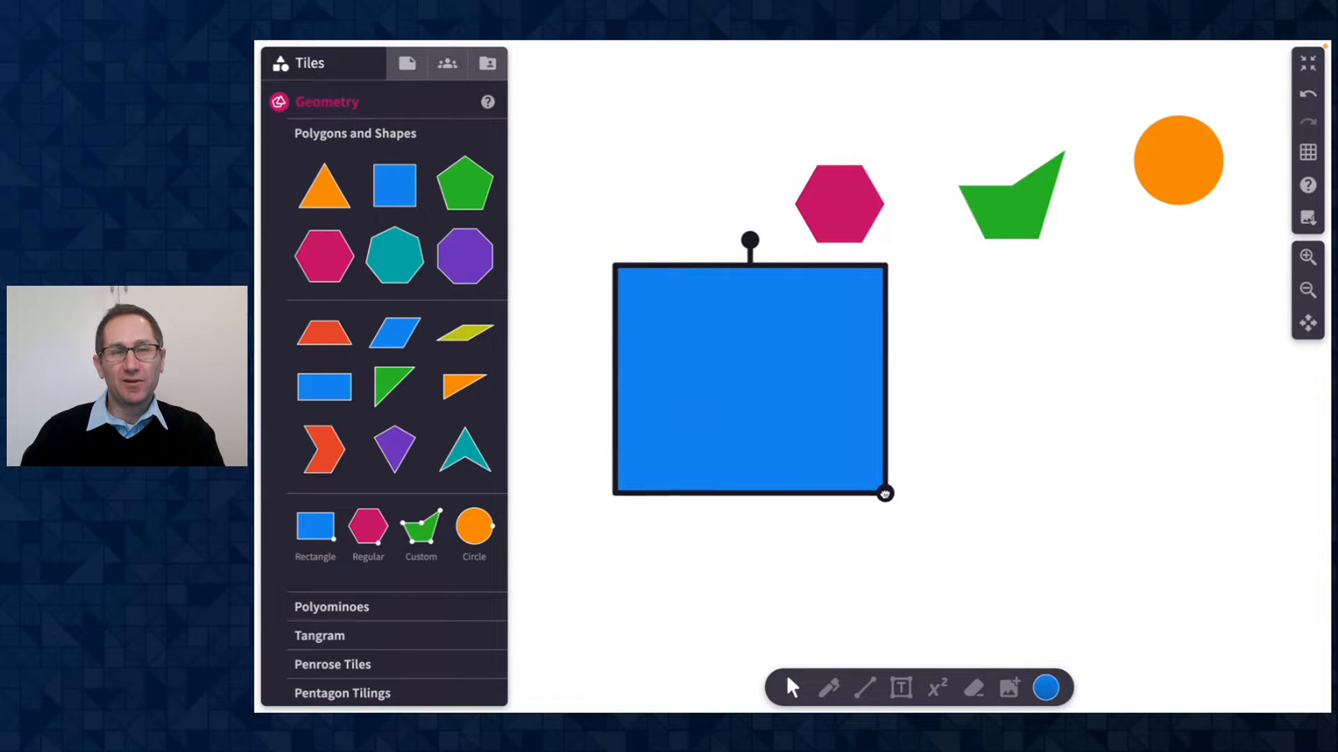
left_click_drag(883, 493, 736, 480)
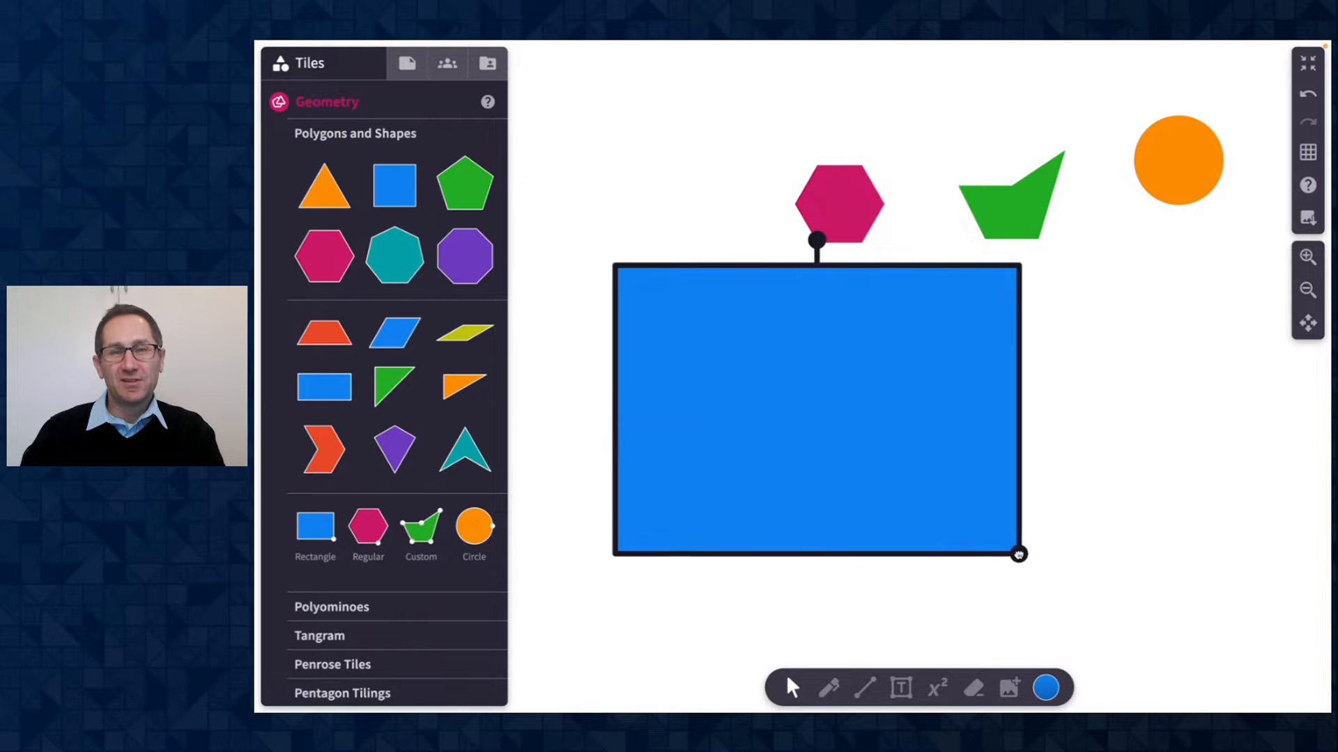
left_click_drag(1017, 555, 823, 482)
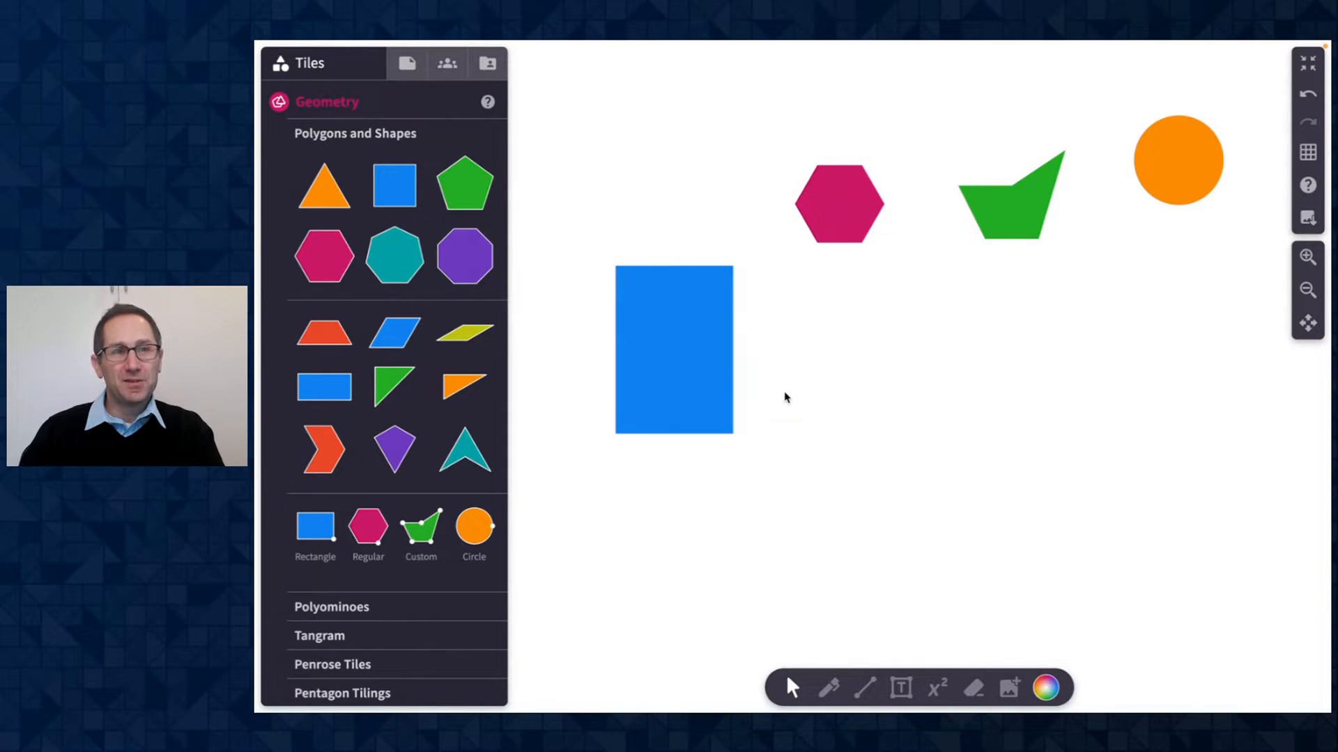
Step: Drag the tall rectangle's corner until its sides are equal, ending as a small square
left_click(673, 350)
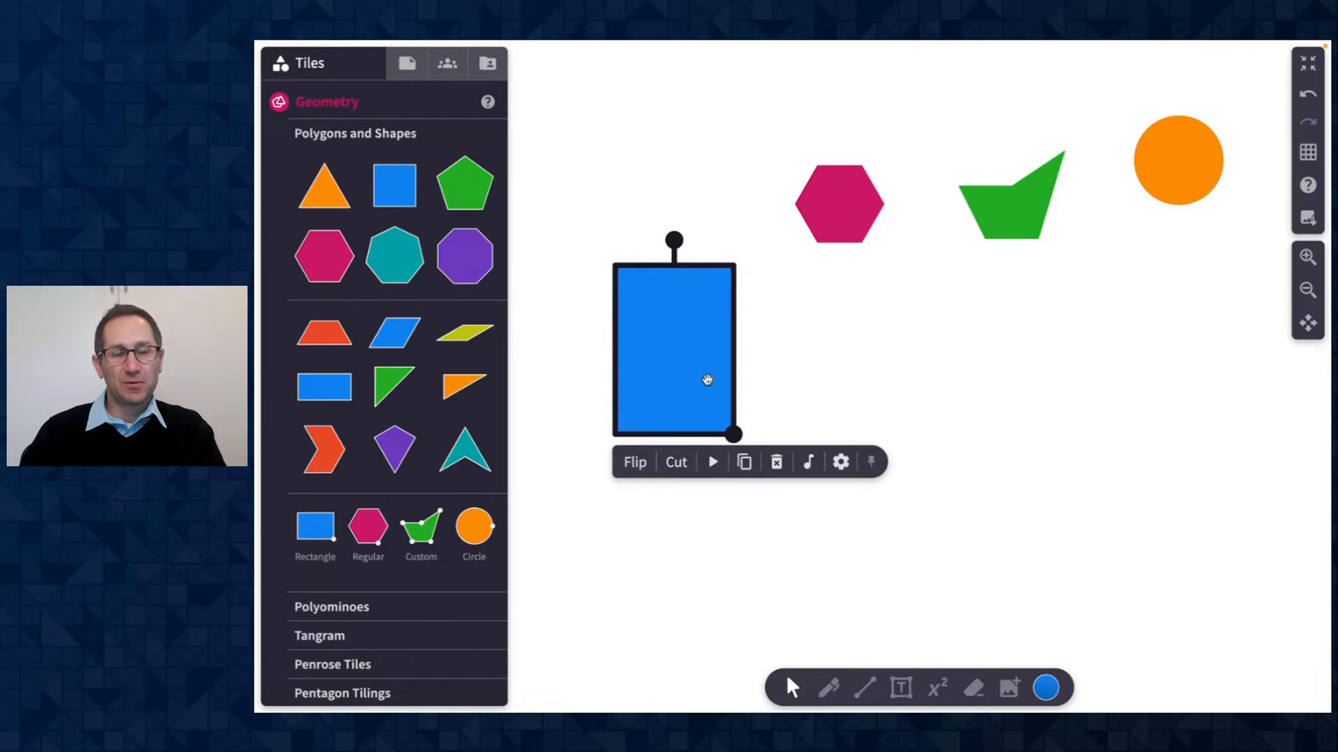
mouse_move(716, 414)
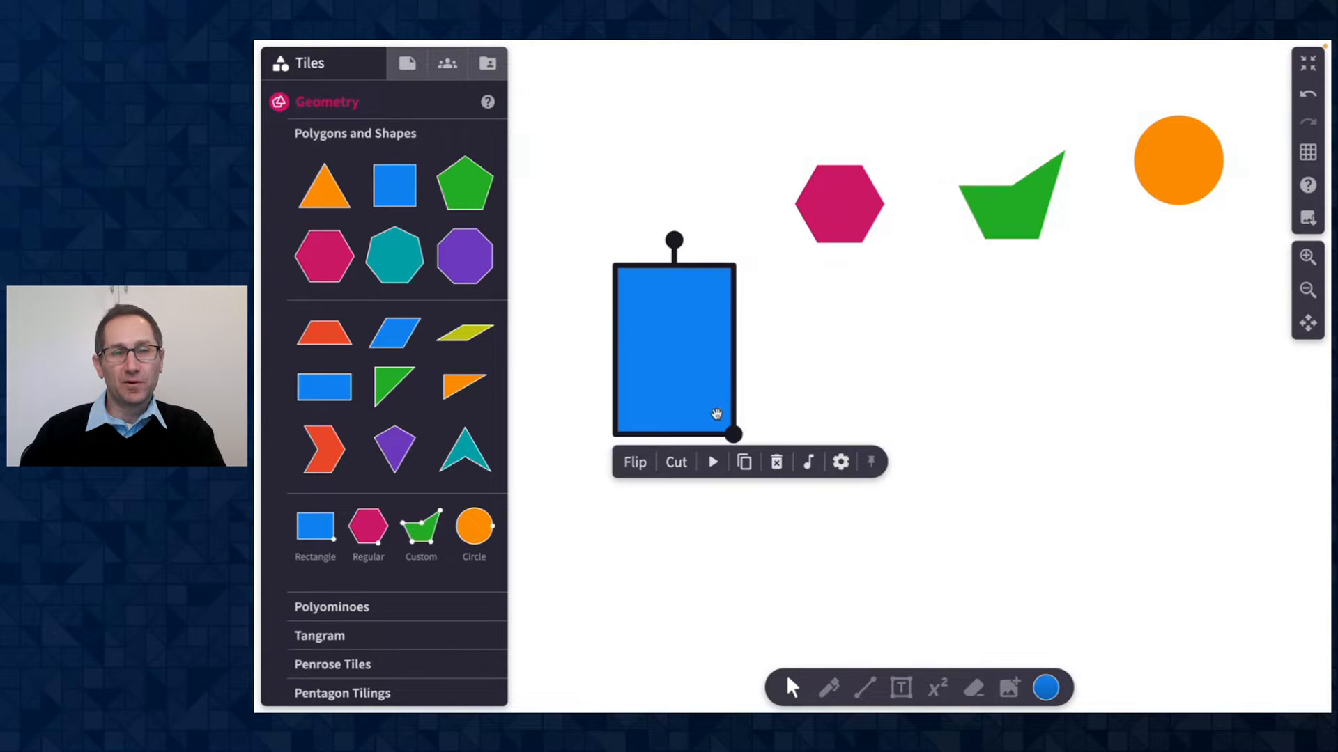
left_click_drag(735, 435, 807, 457)
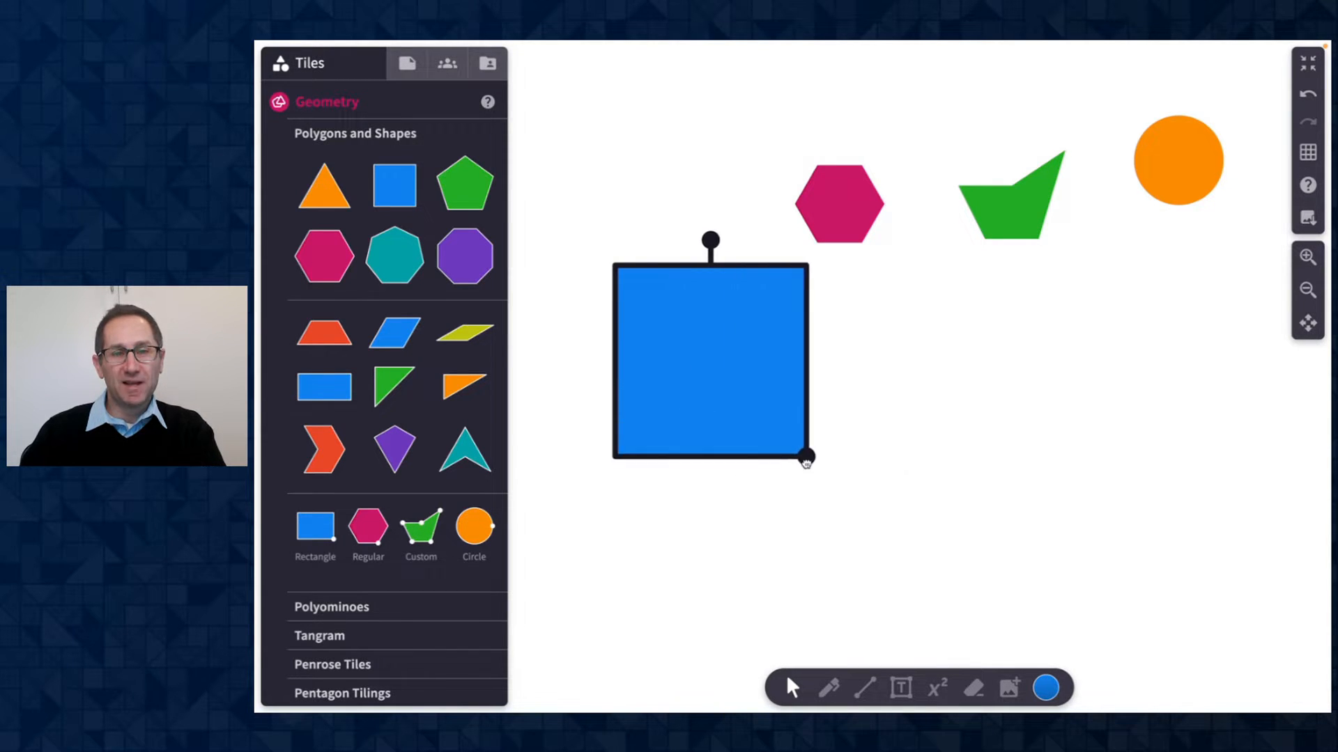
left_click_drag(807, 457, 772, 422)
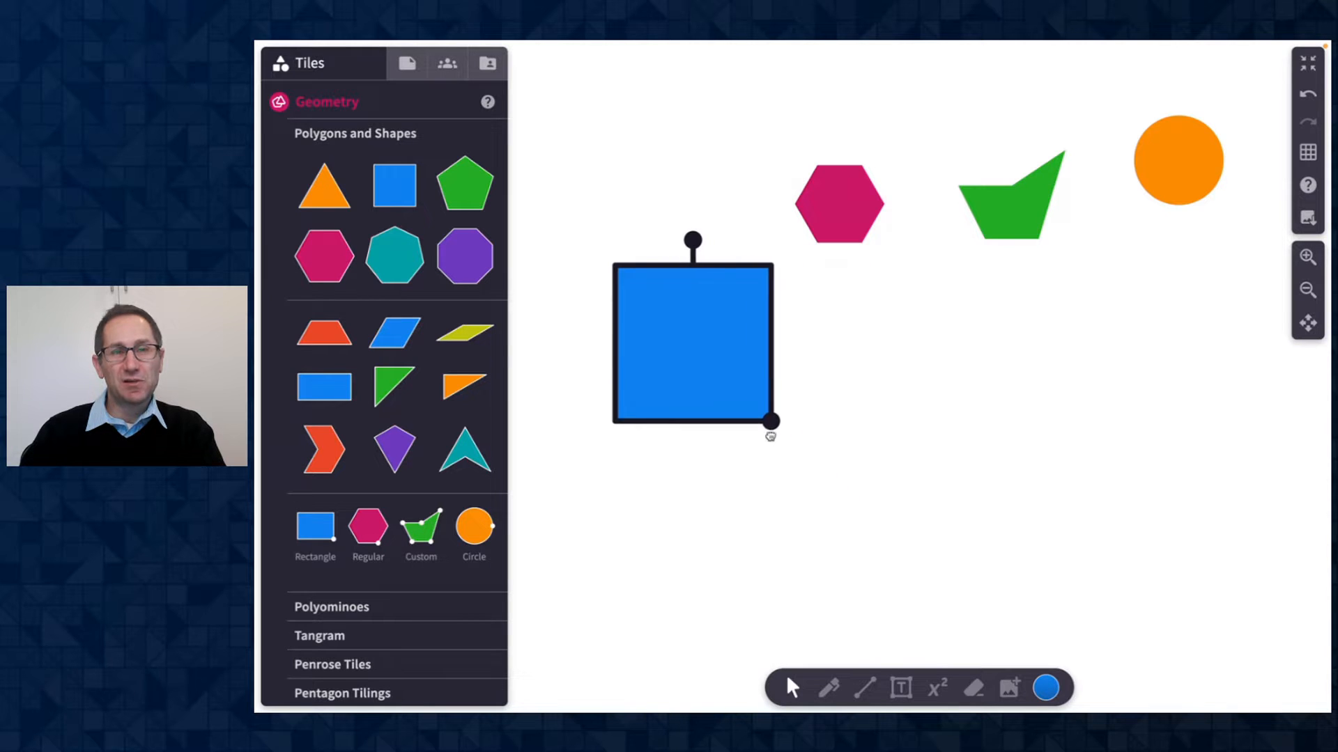
left_click_drag(772, 422, 783, 433)
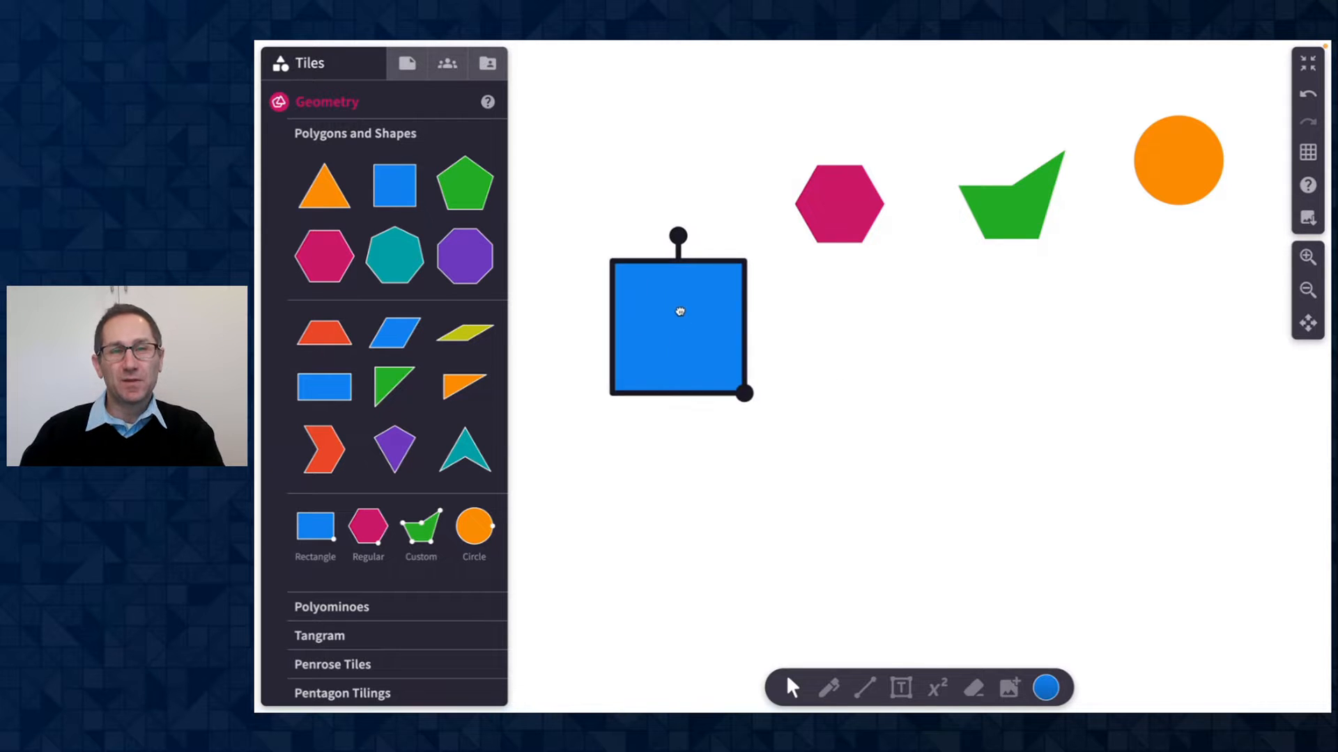
Step: Toggle the blue square's Show handles setting off and back on in its gear panel
left_click(678, 311)
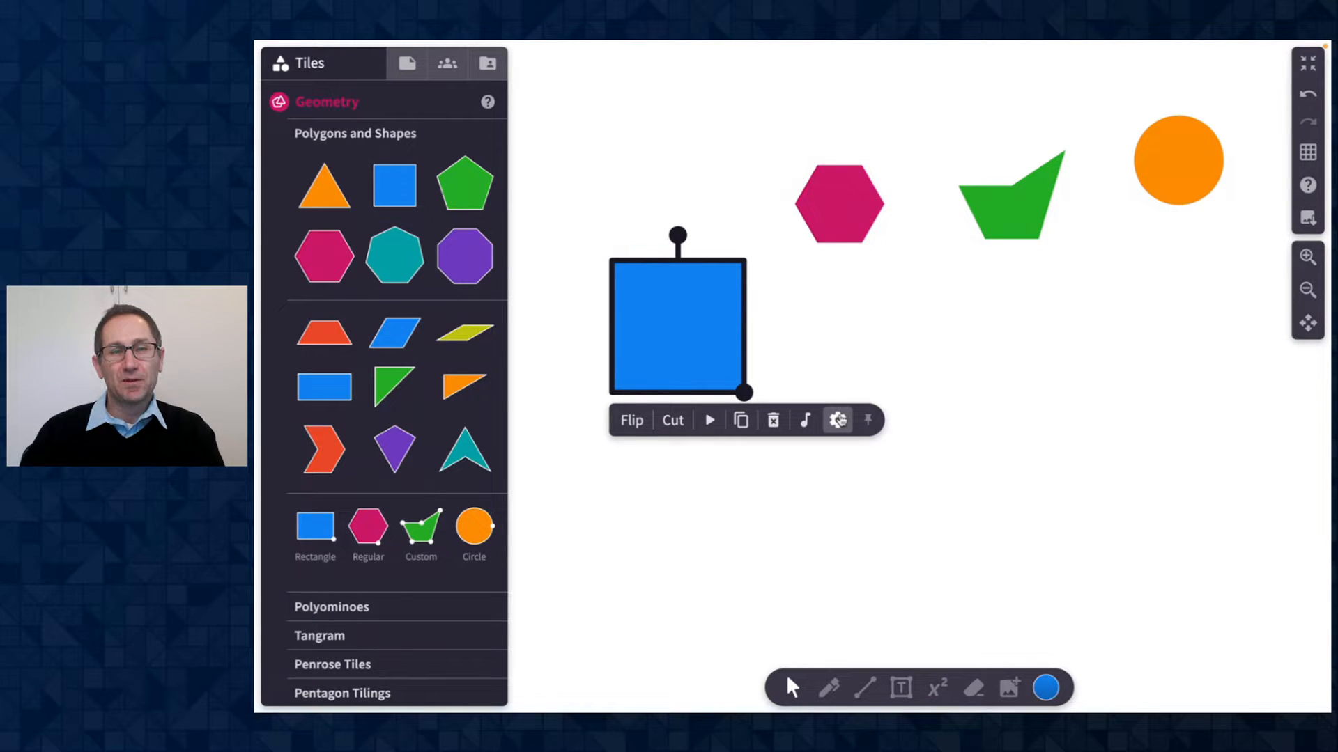
left_click(837, 420)
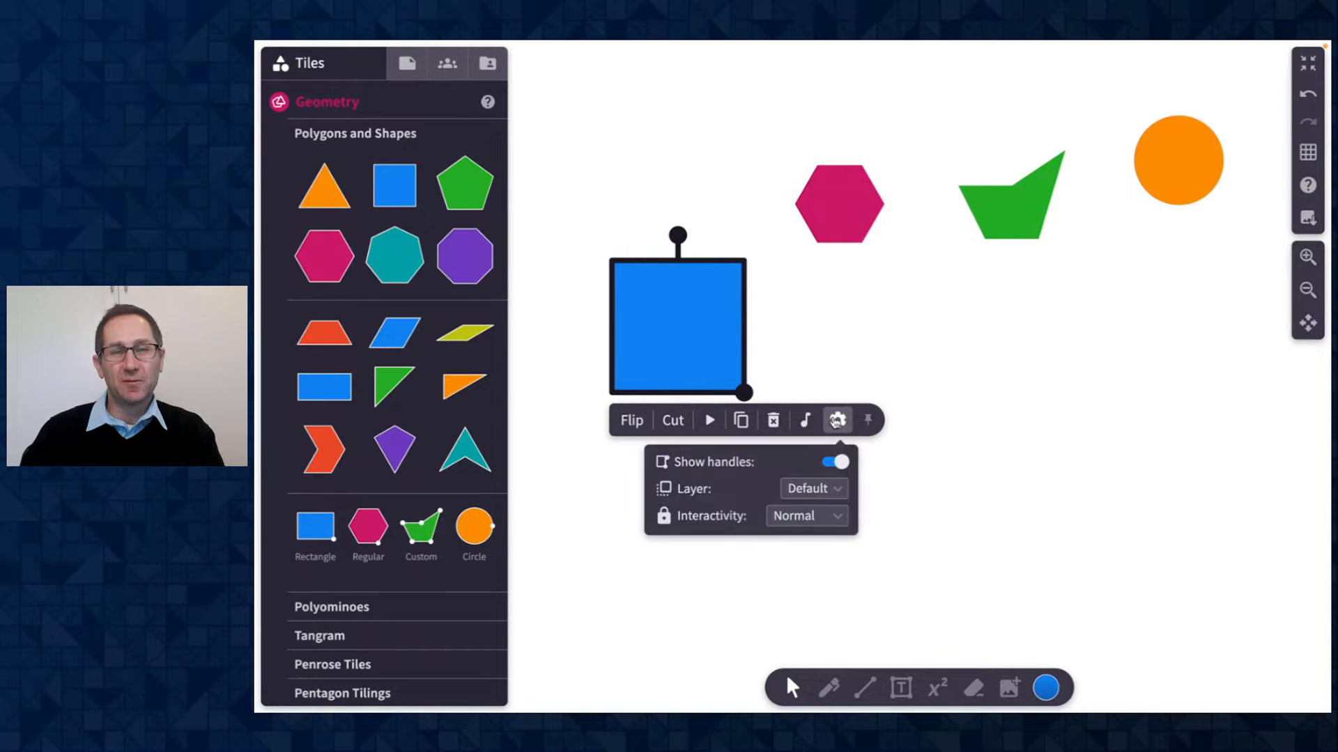
left_click(833, 461)
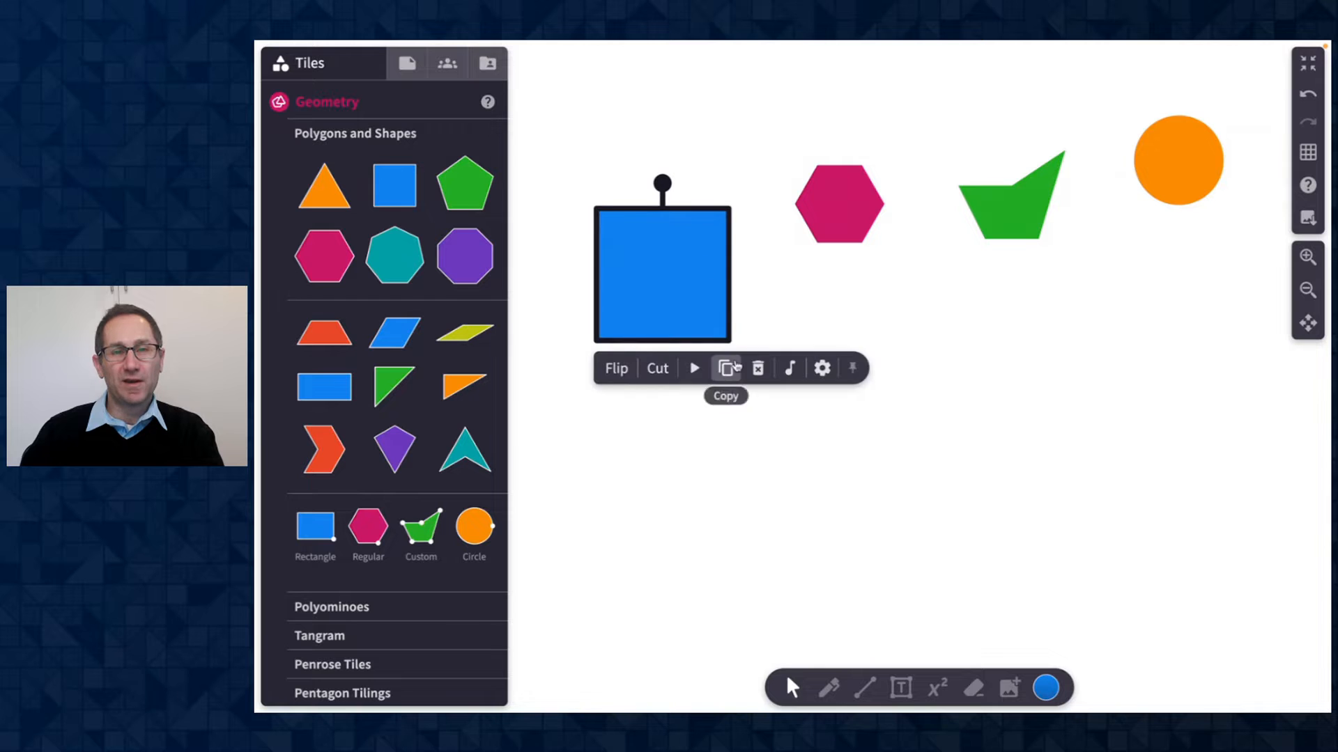
left_click(822, 368)
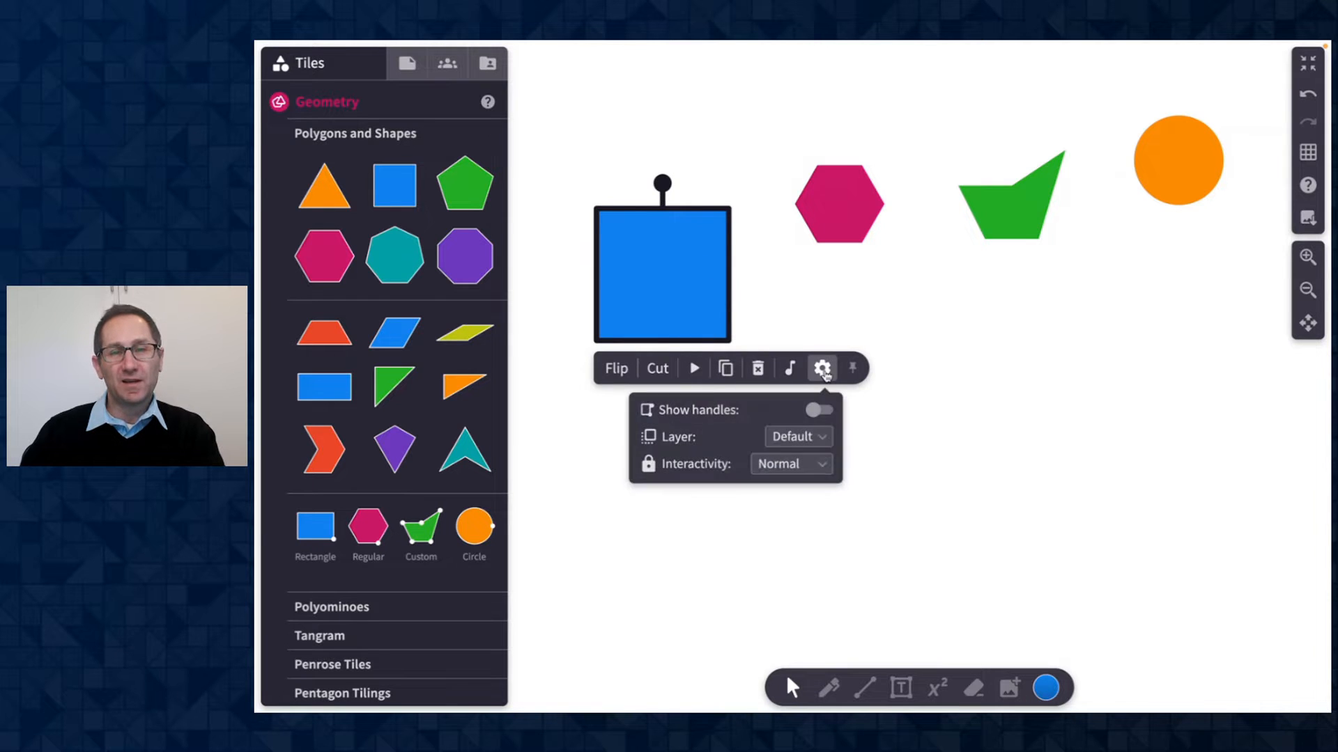
left_click(821, 368)
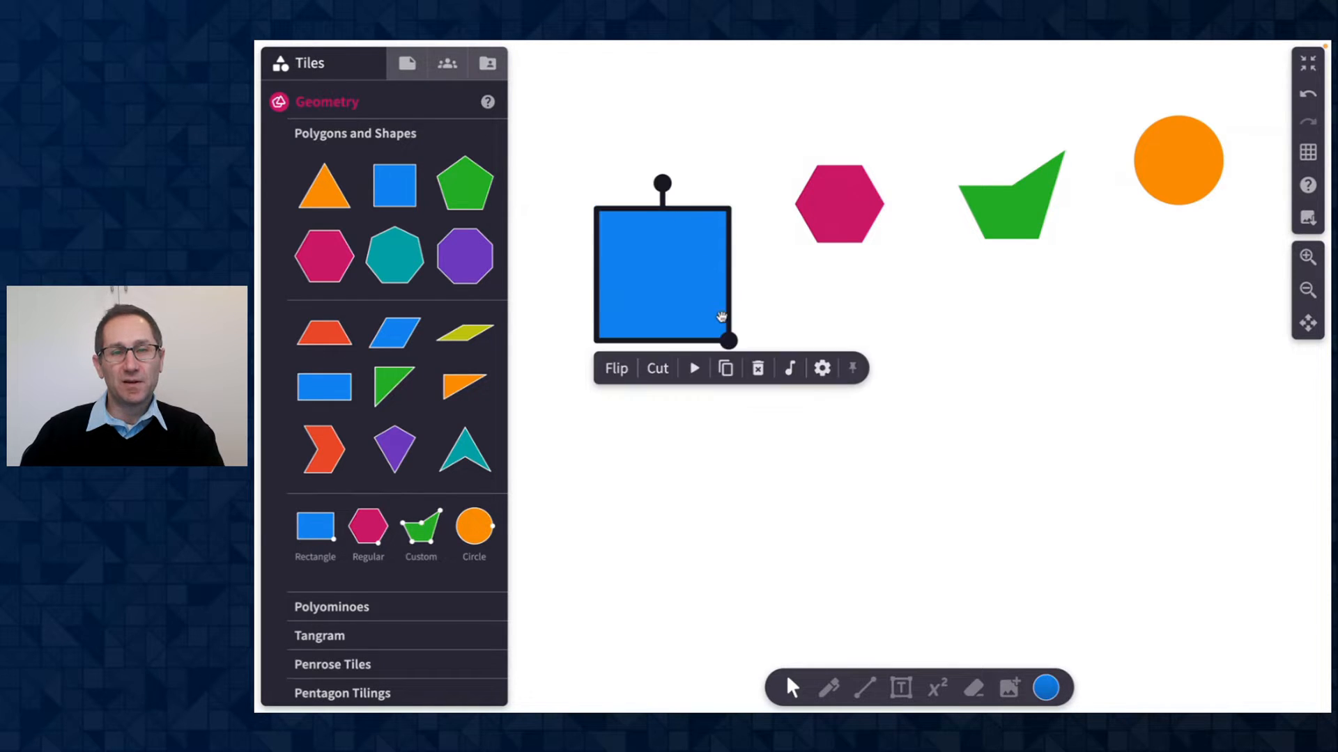
Step: Narrow the square into a tall upright rectangle and deselect it on the canvas
left_click_drag(729, 341, 677, 345)
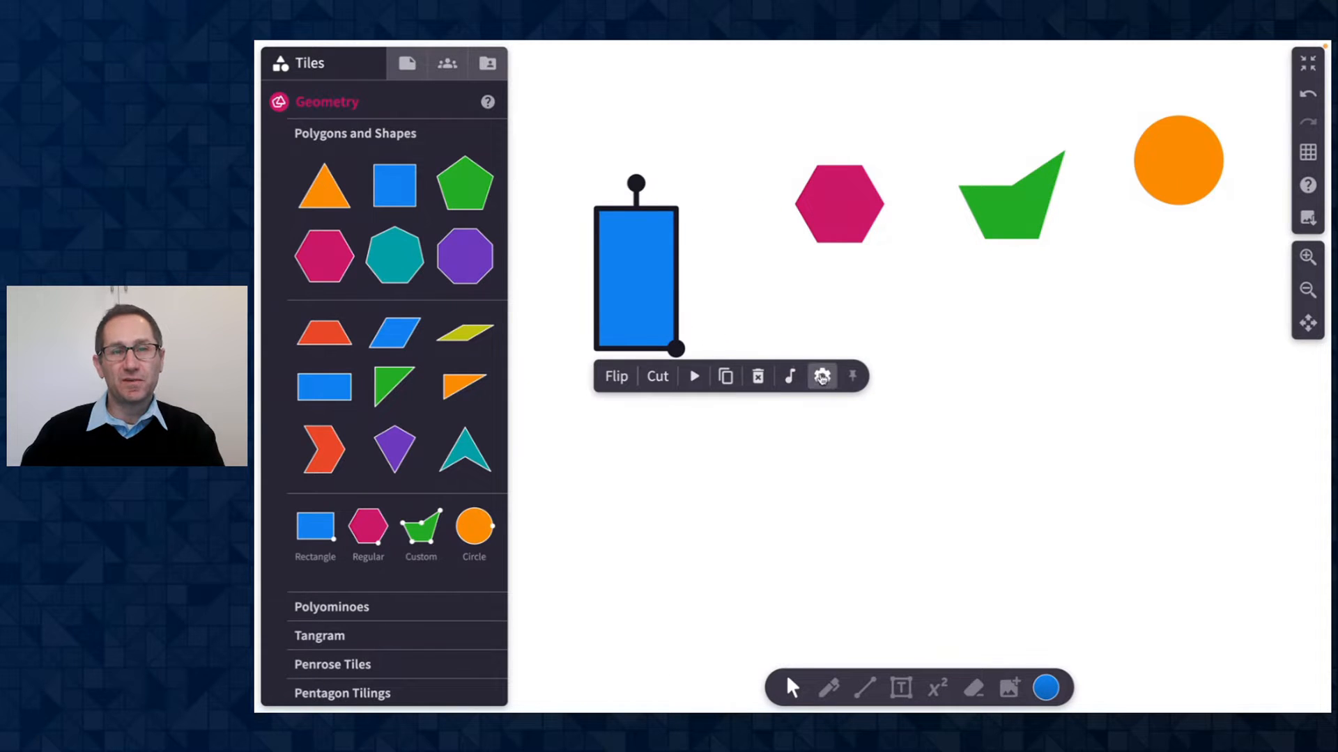
left_click(822, 376)
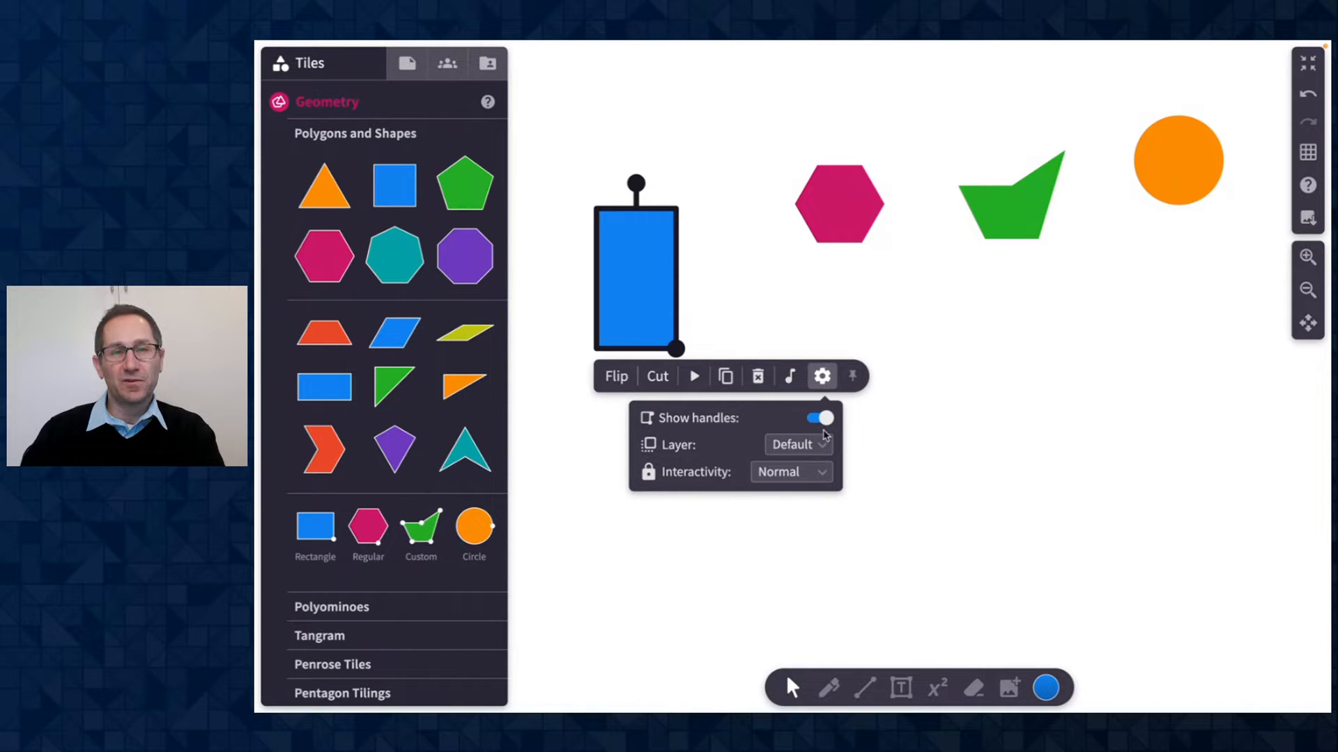
left_click(546, 117)
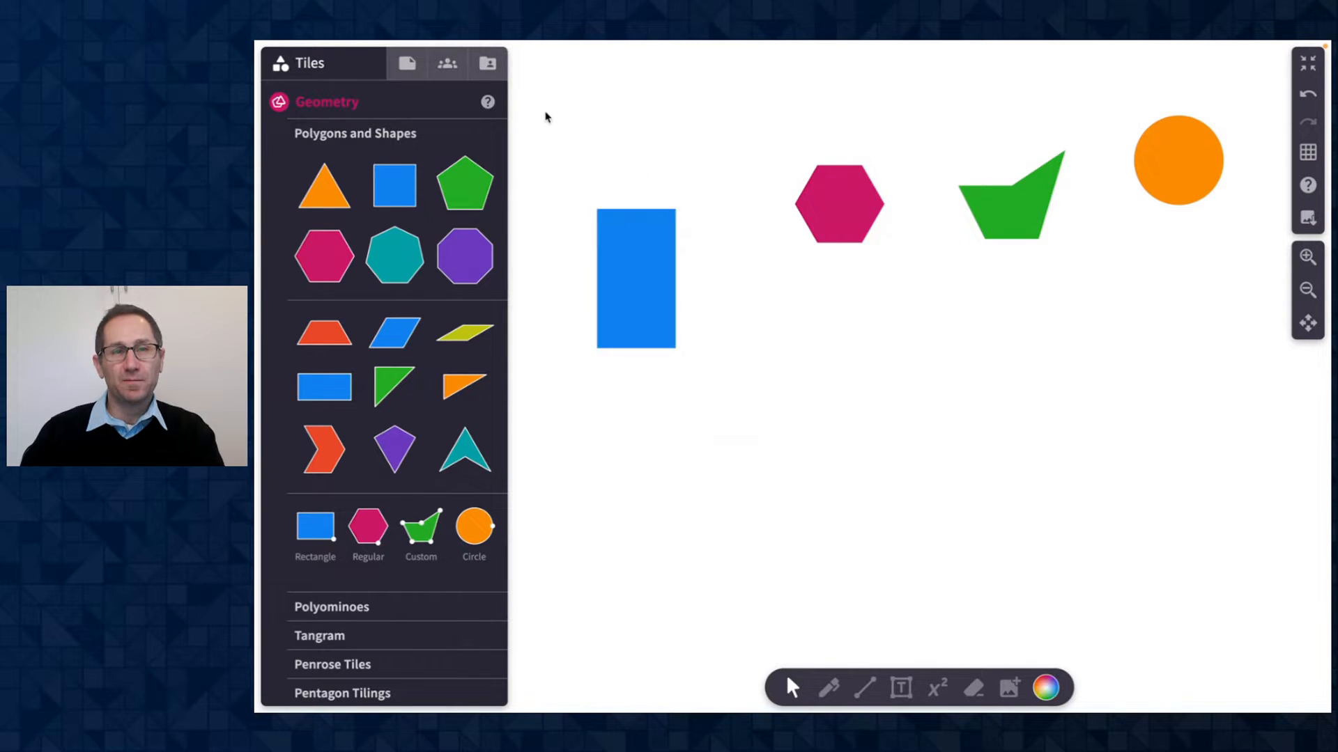
mouse_move(407, 62)
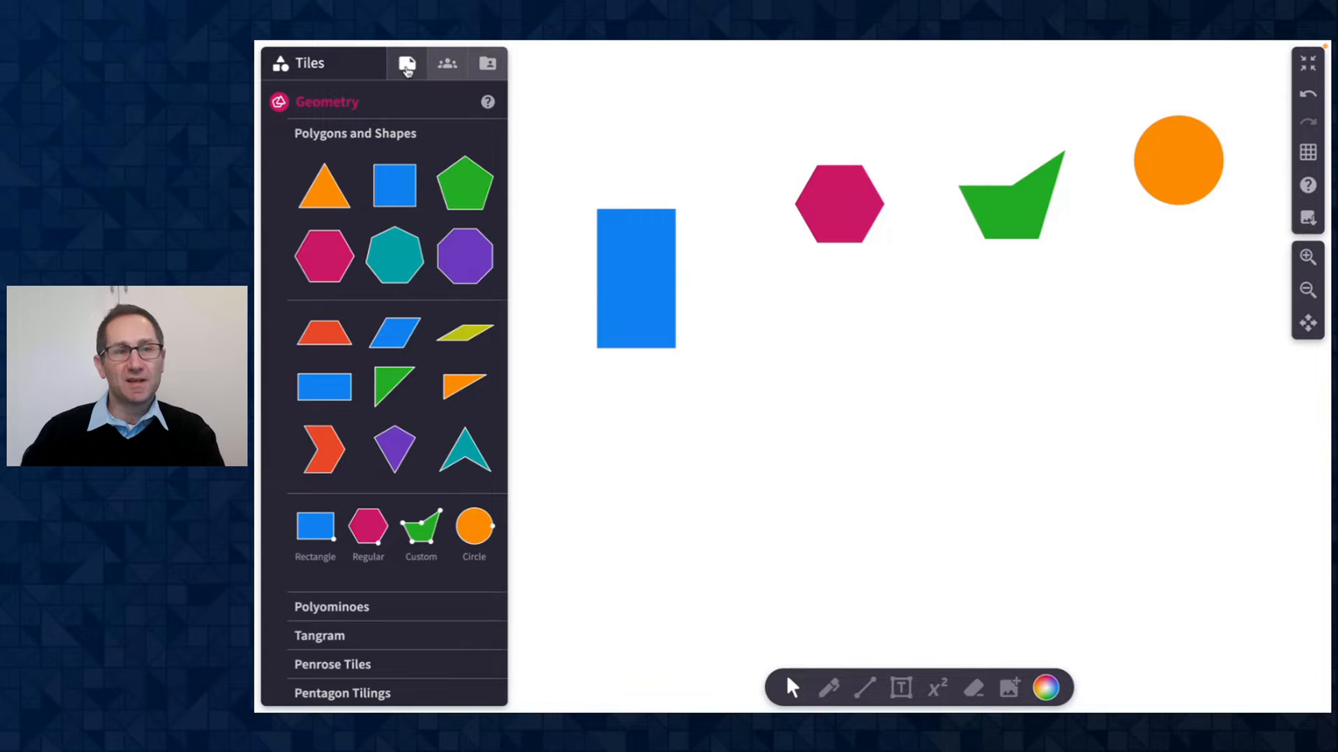
left_click(406, 62)
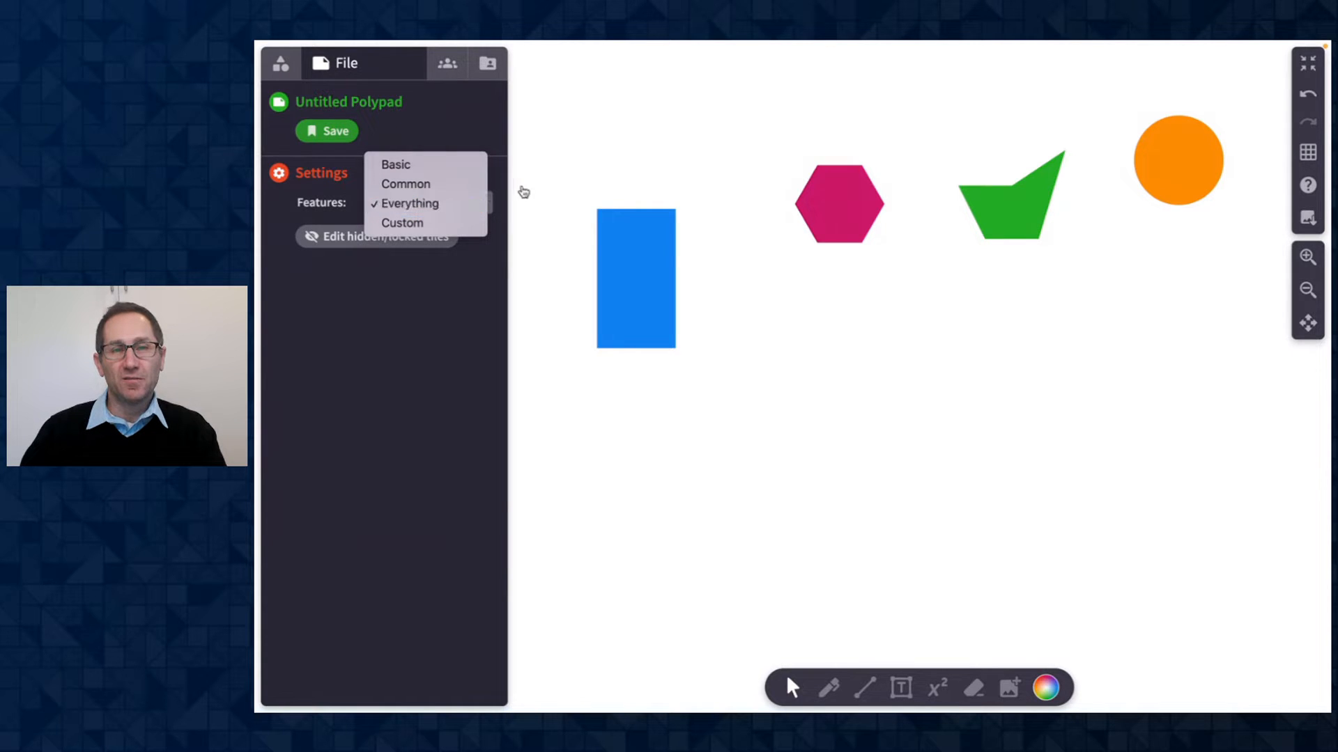
left_click(280, 63)
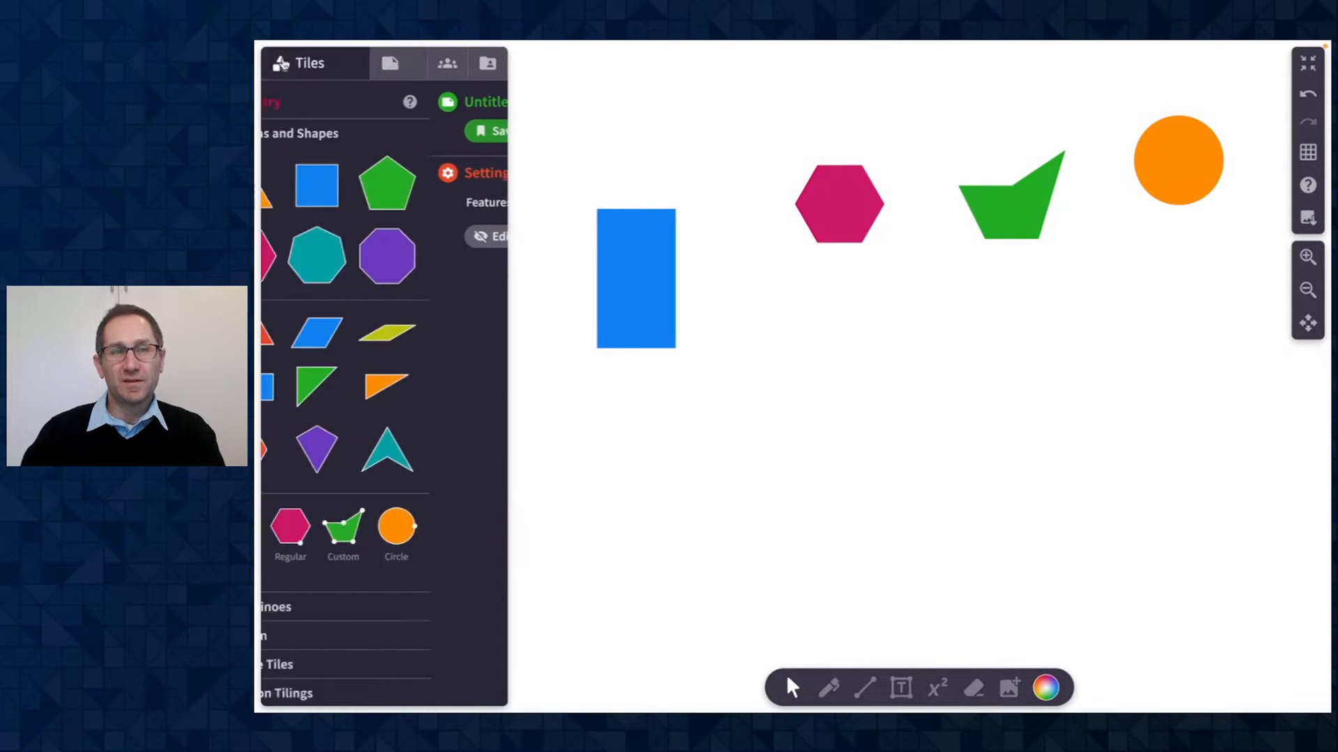
left_click(635, 278)
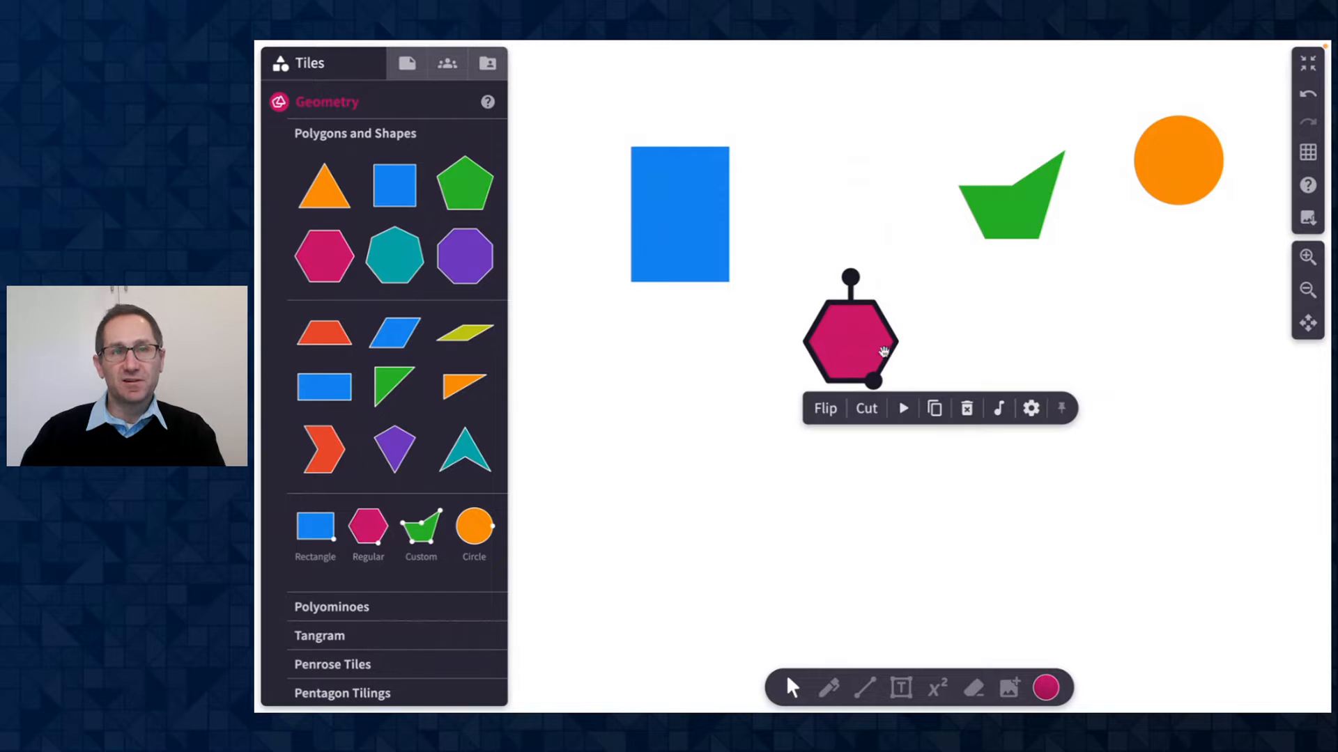
mouse_move(824, 306)
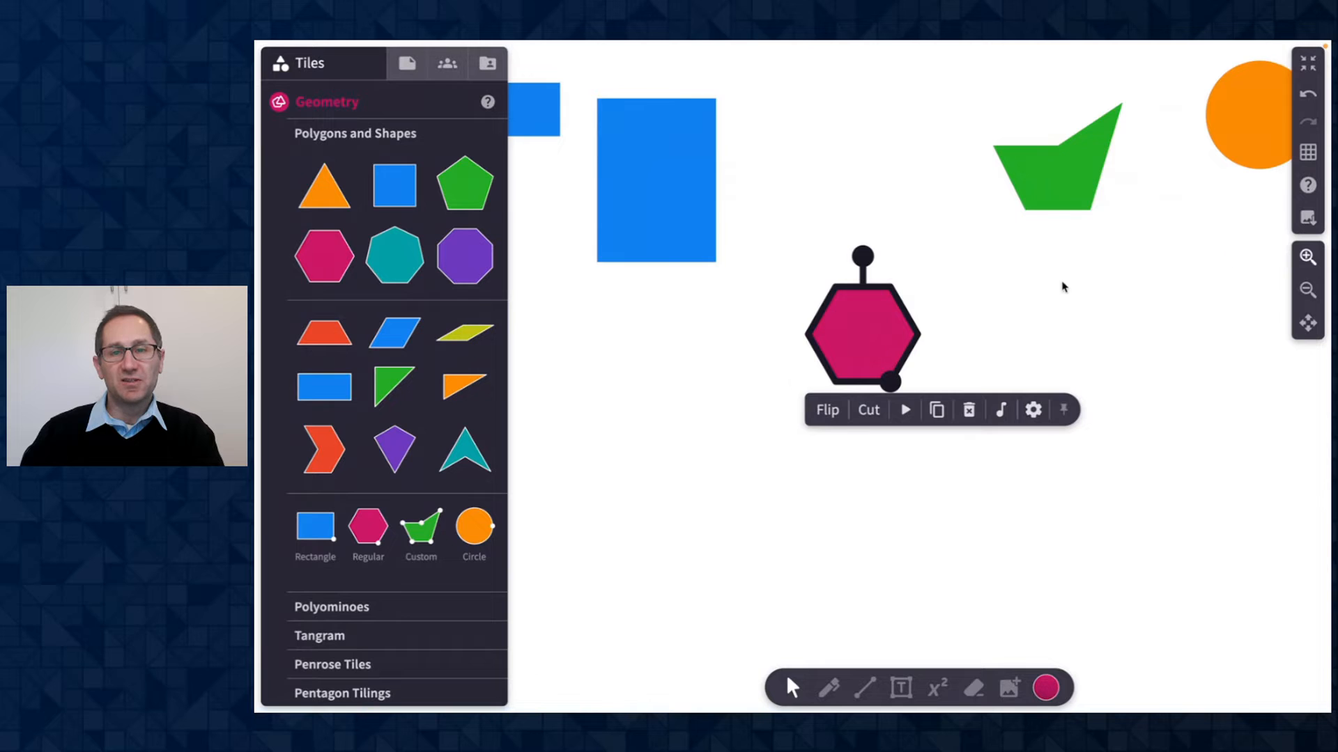
Step: Drag the magenta hexagon's handles to add more sides and enlarge the regular polygon
left_click_drag(862, 320, 877, 349)
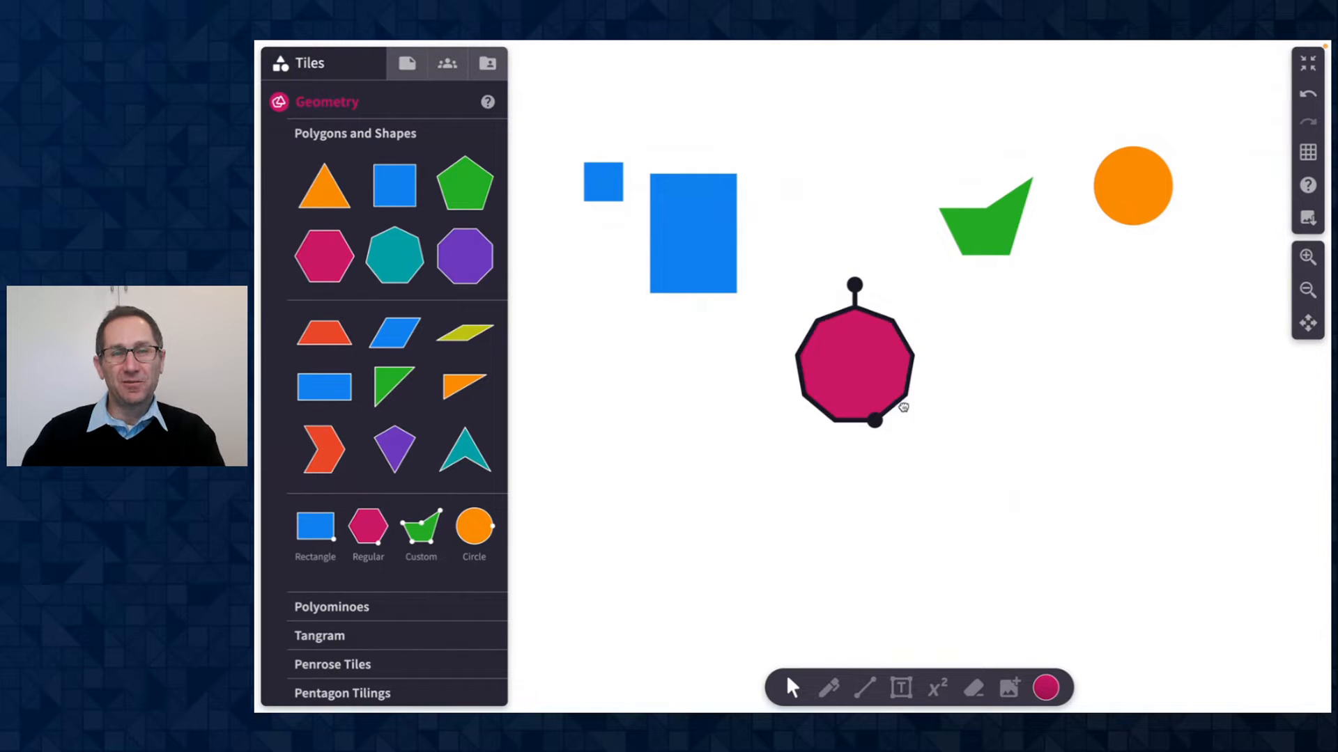
left_click_drag(874, 421, 874, 458)
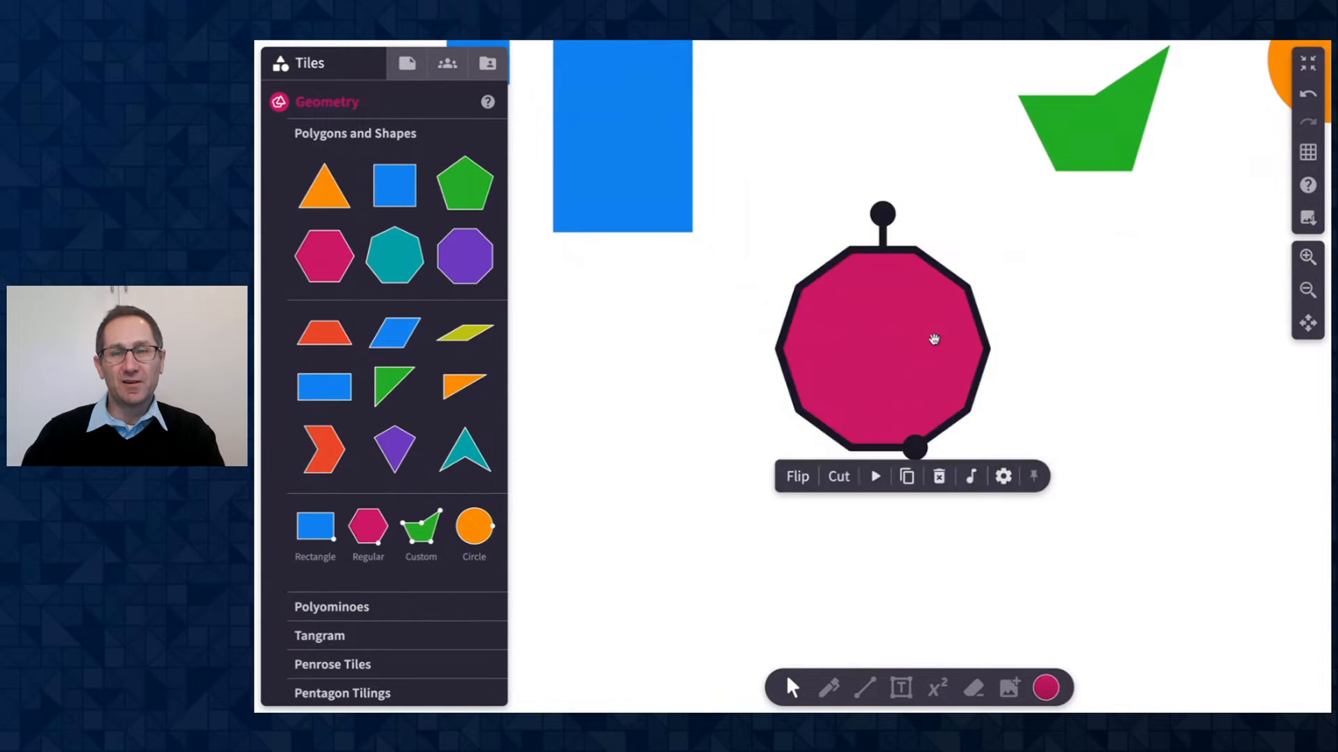
Step: Set the magenta polygon's Scale to 0.25 in its settings, then change it to 1.5
left_click(1002, 477)
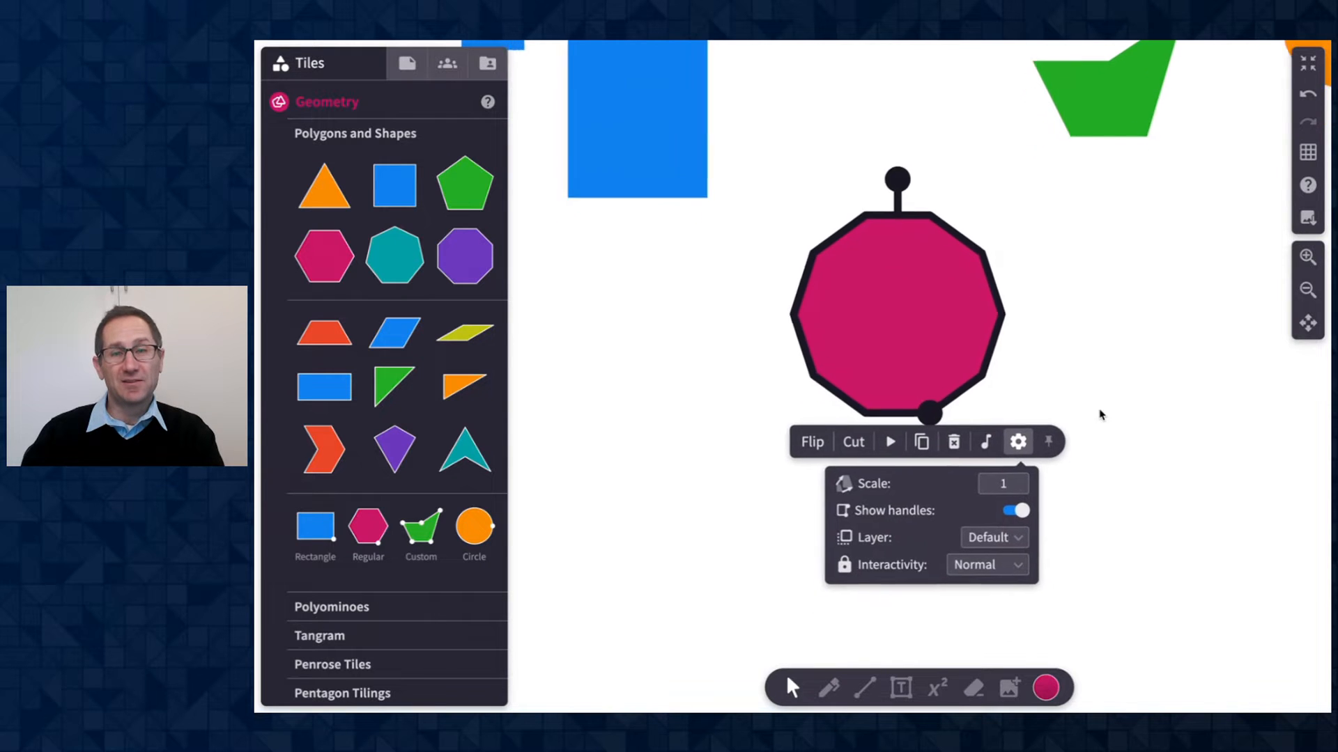
left_click(1002, 465)
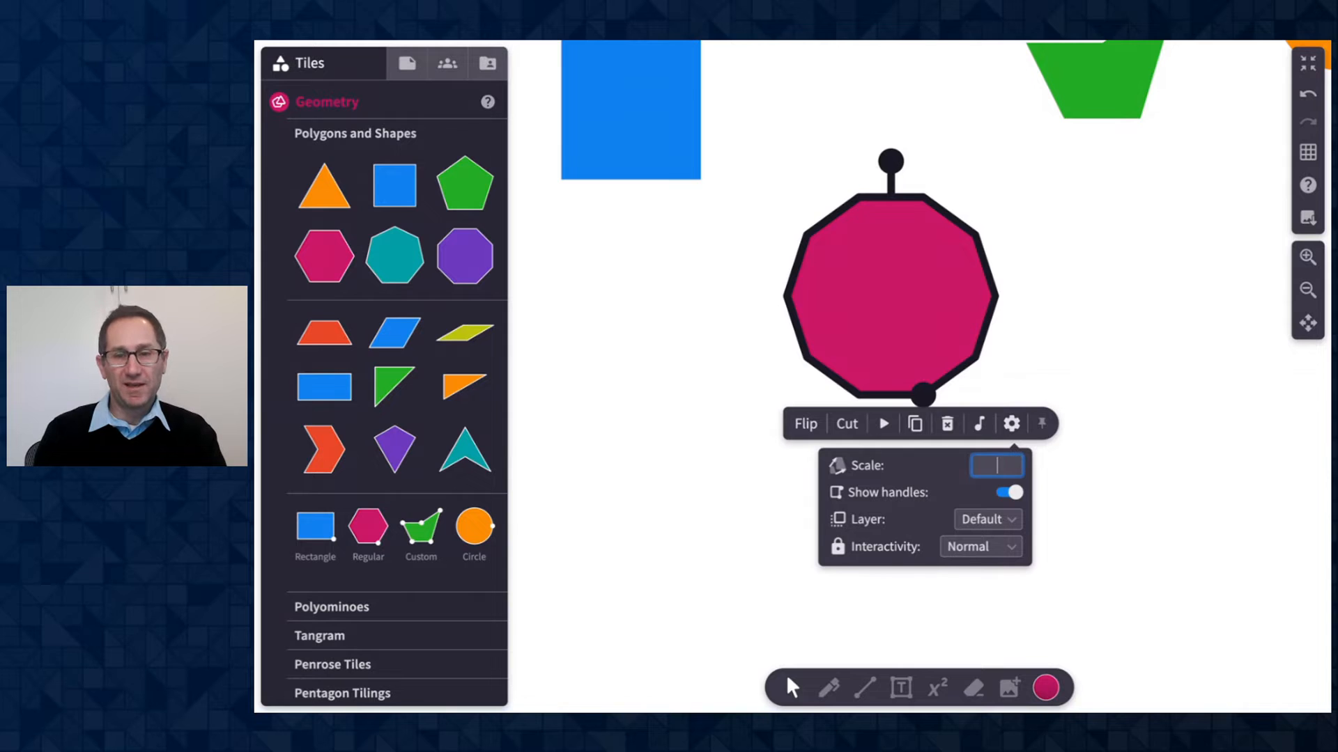
type("2")
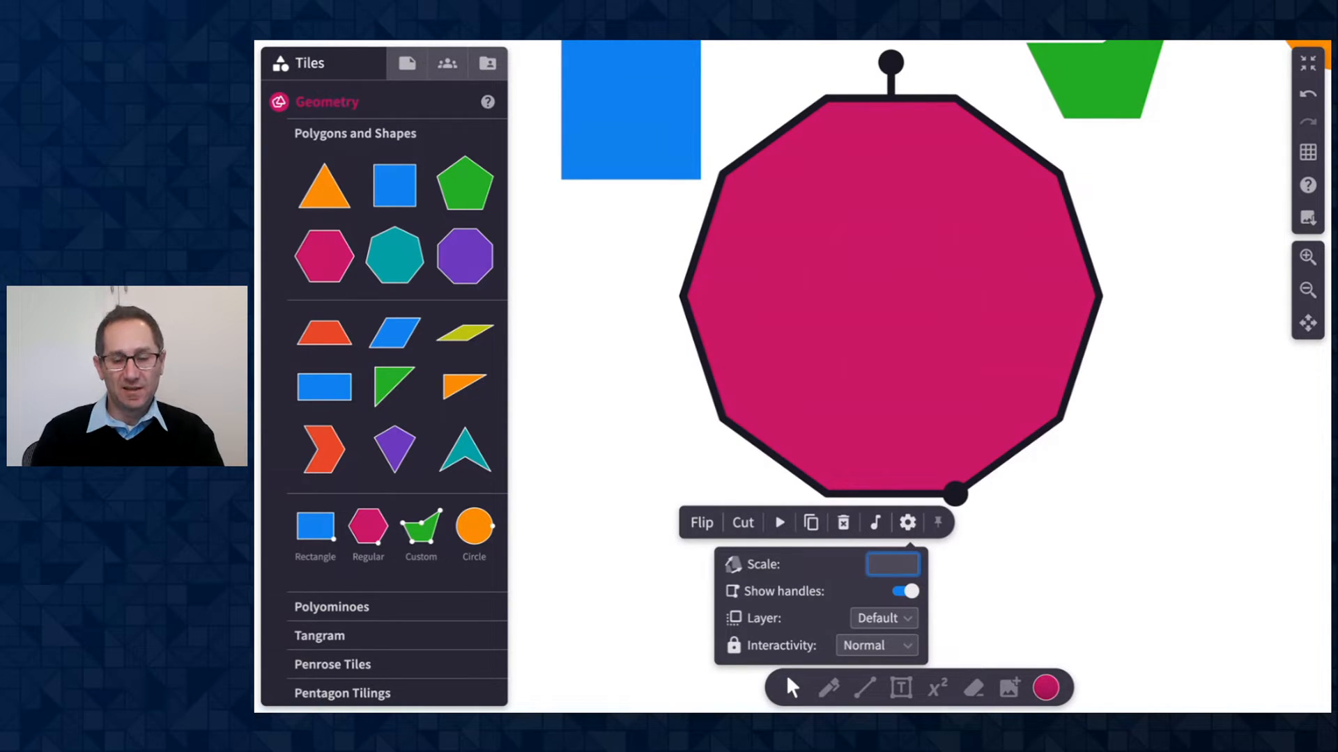
type("0.25")
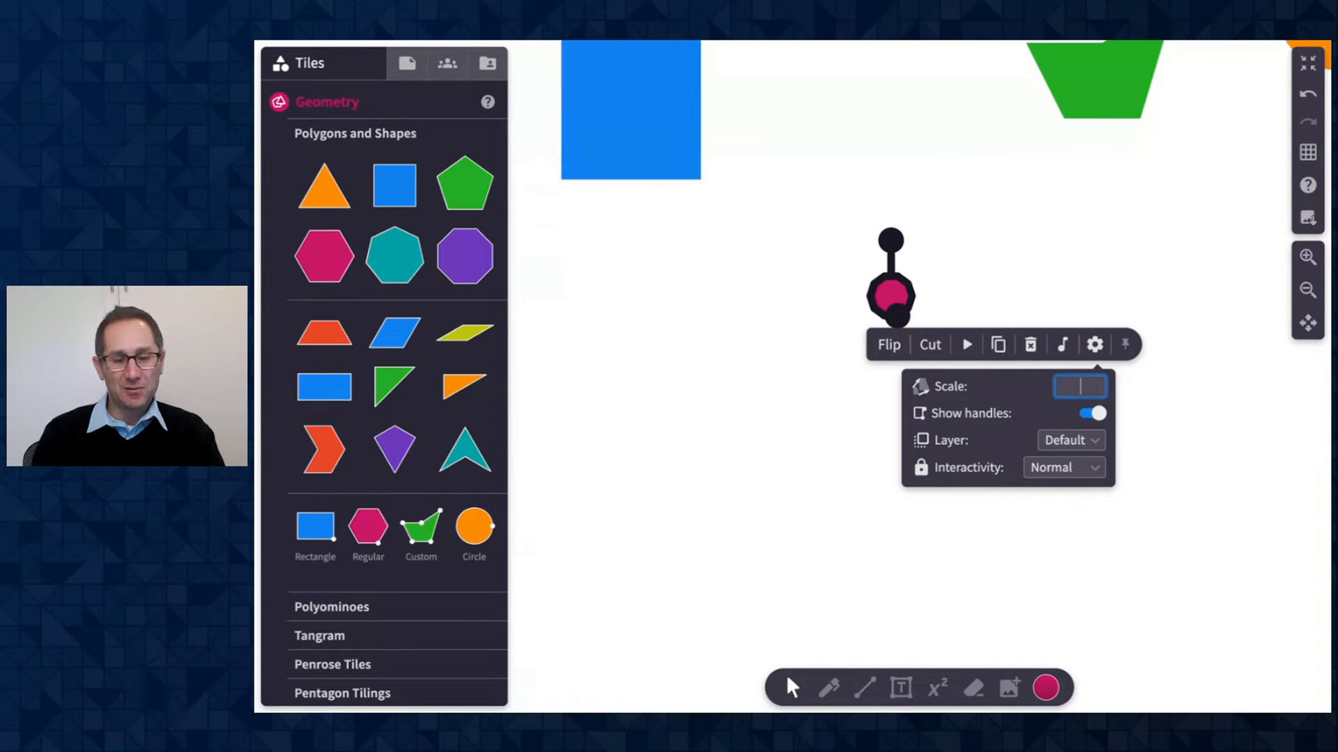
type("1.5")
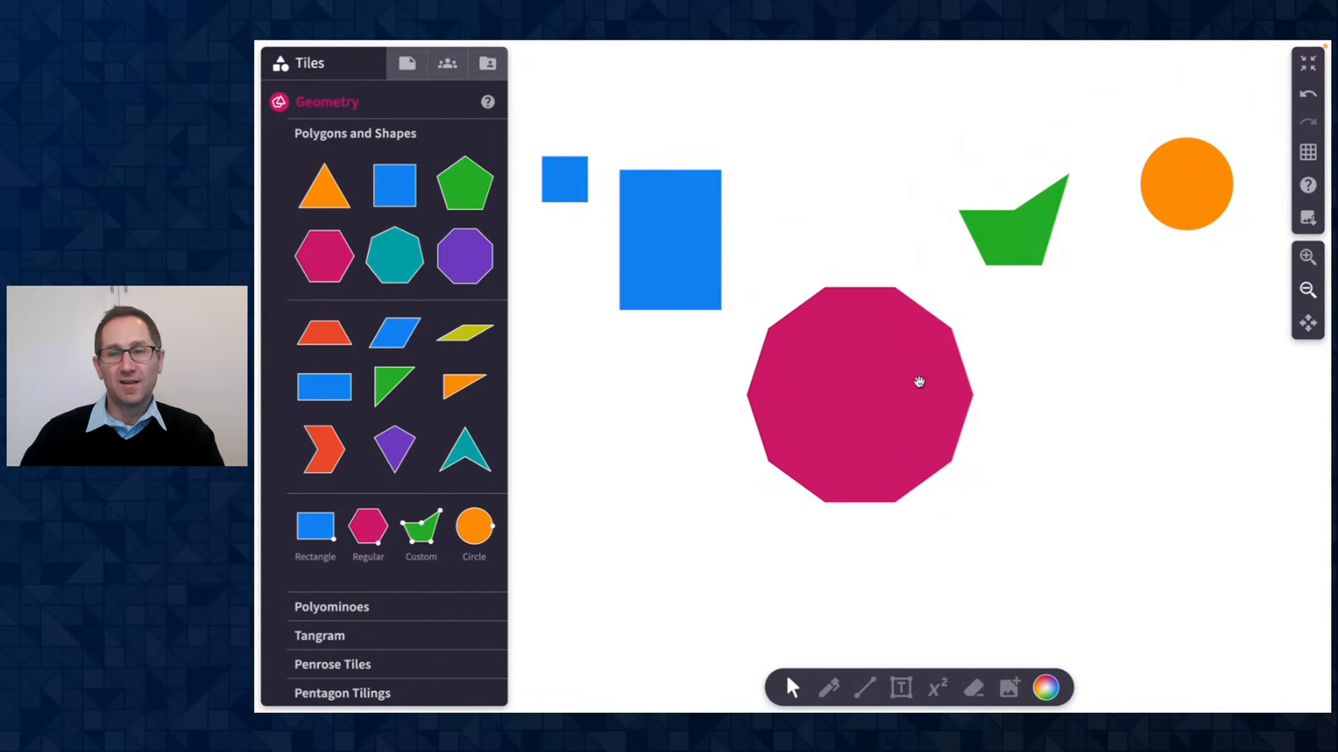
Step: Check the polygon's Scale reads 1.5, then pick up the orange circle beside it
left_click(986, 496)
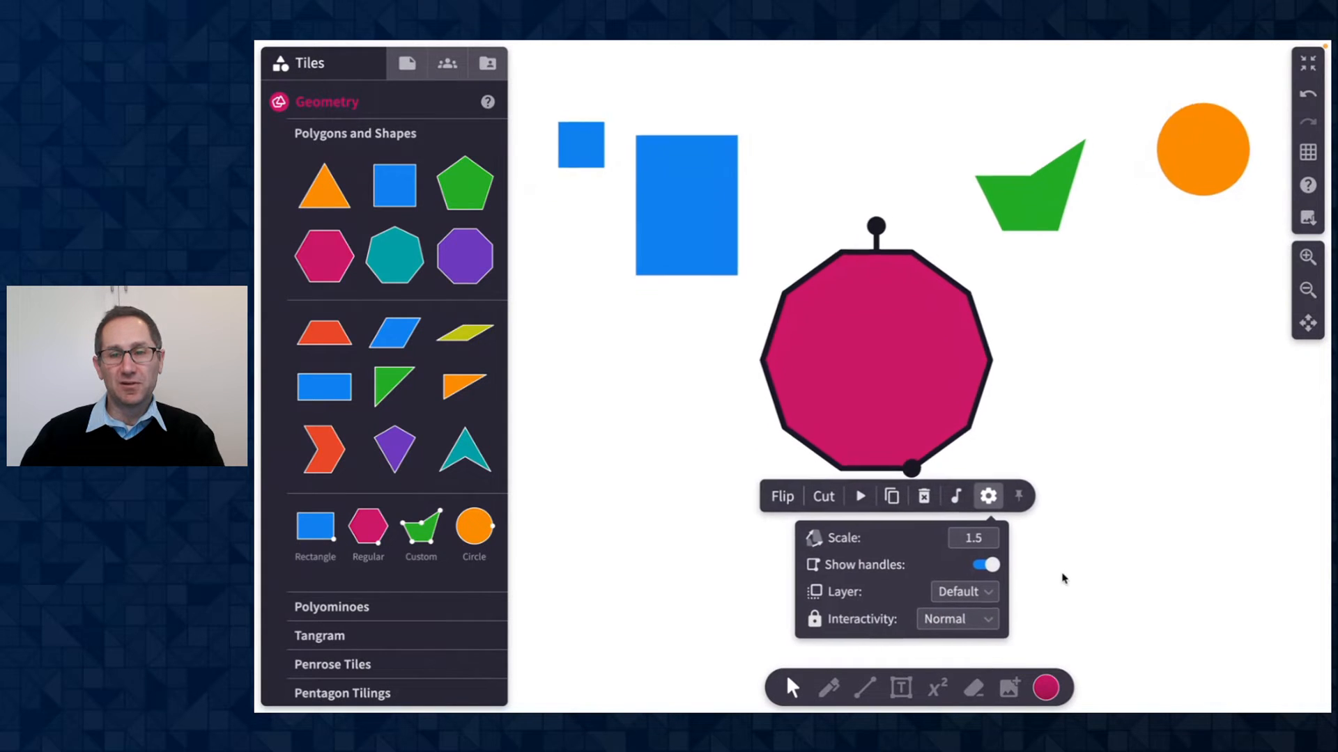
left_click(985, 565)
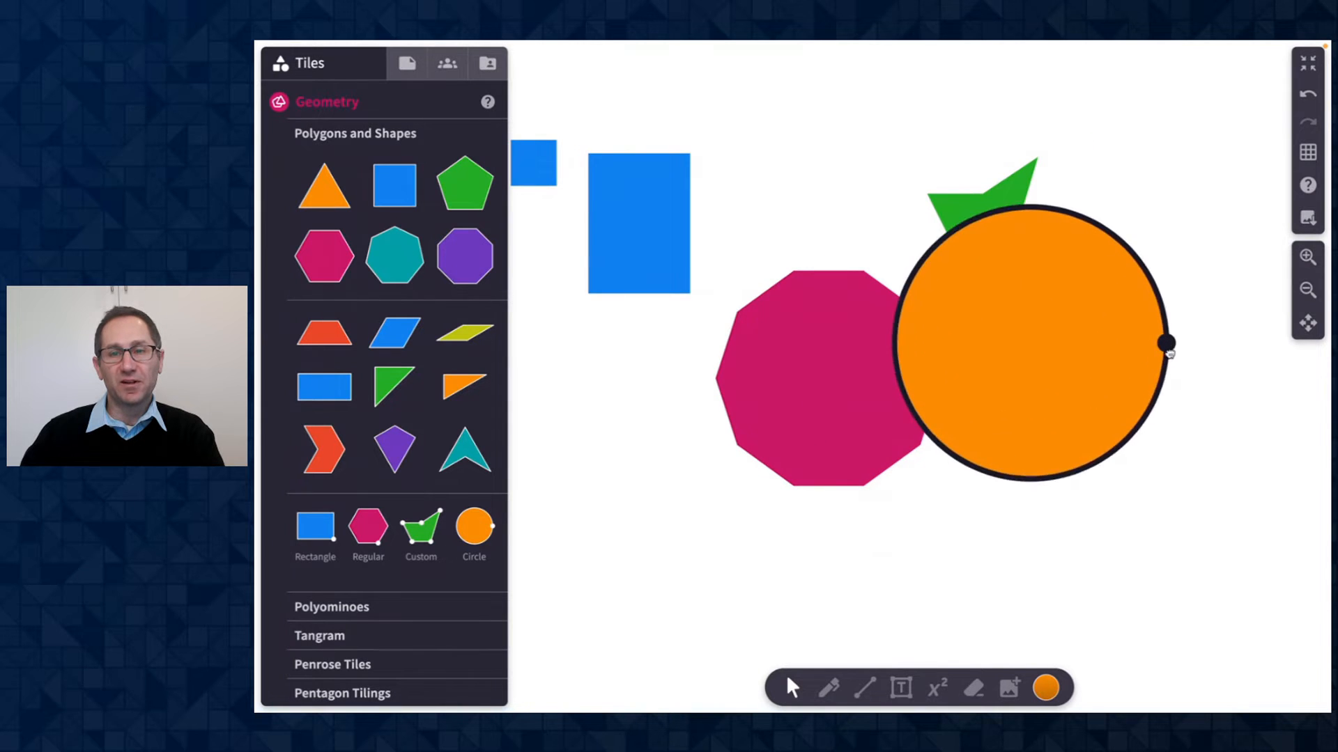
Step: Resize the orange circle to fit the polygon and set its Layer behind the magenta polygon
left_click_drag(1169, 342, 1157, 359)
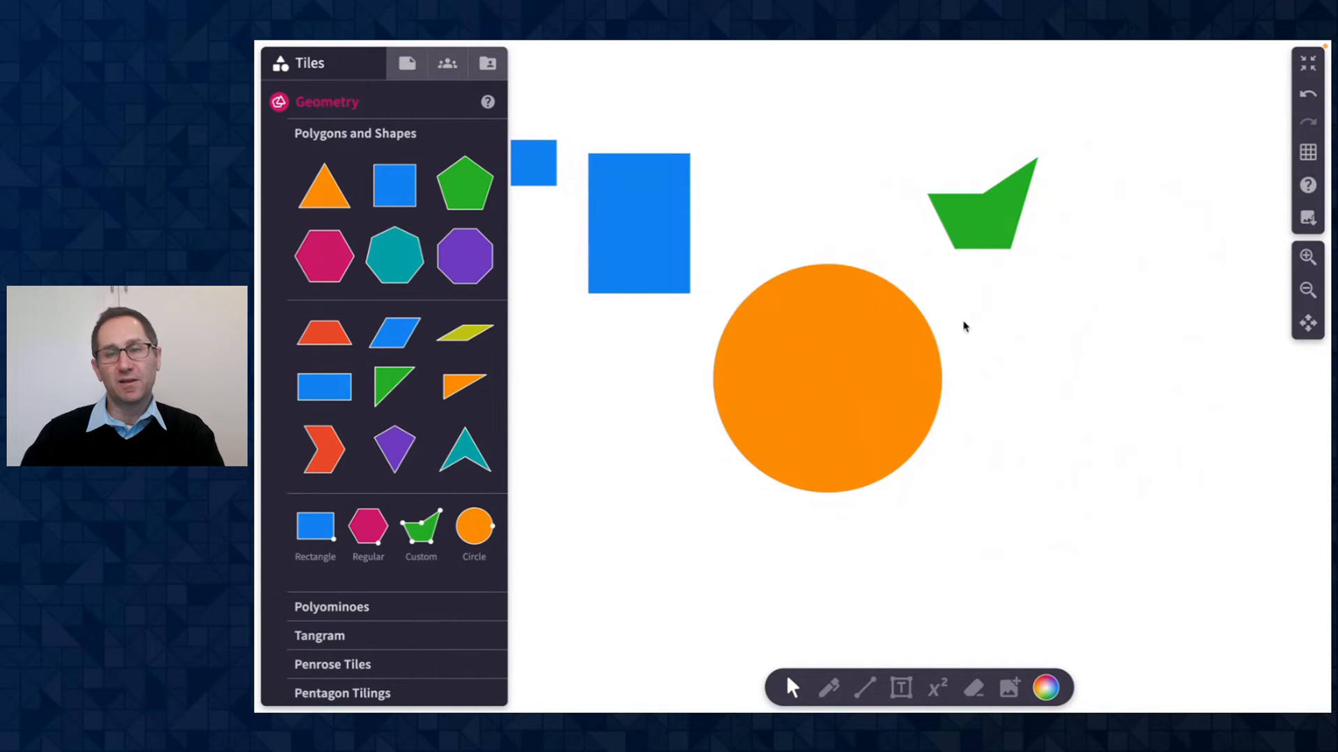
left_click(827, 378)
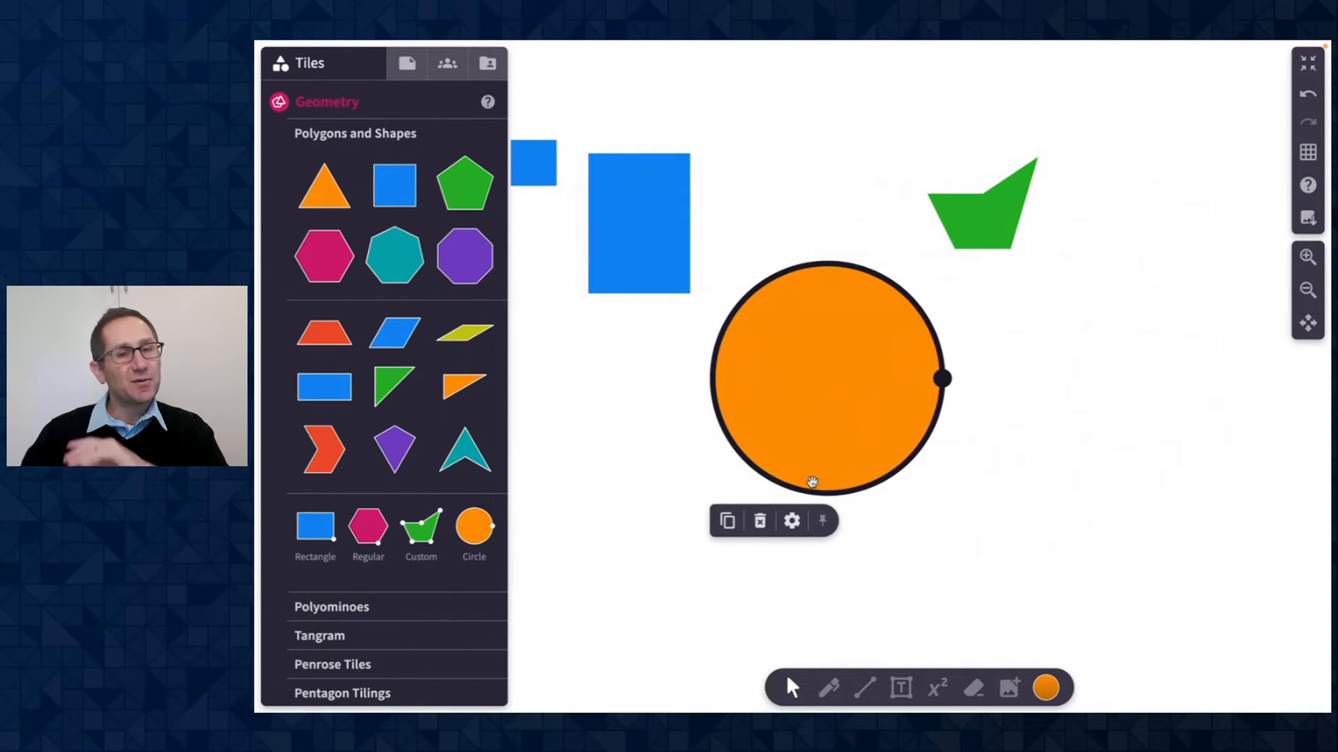
left_click(790, 521)
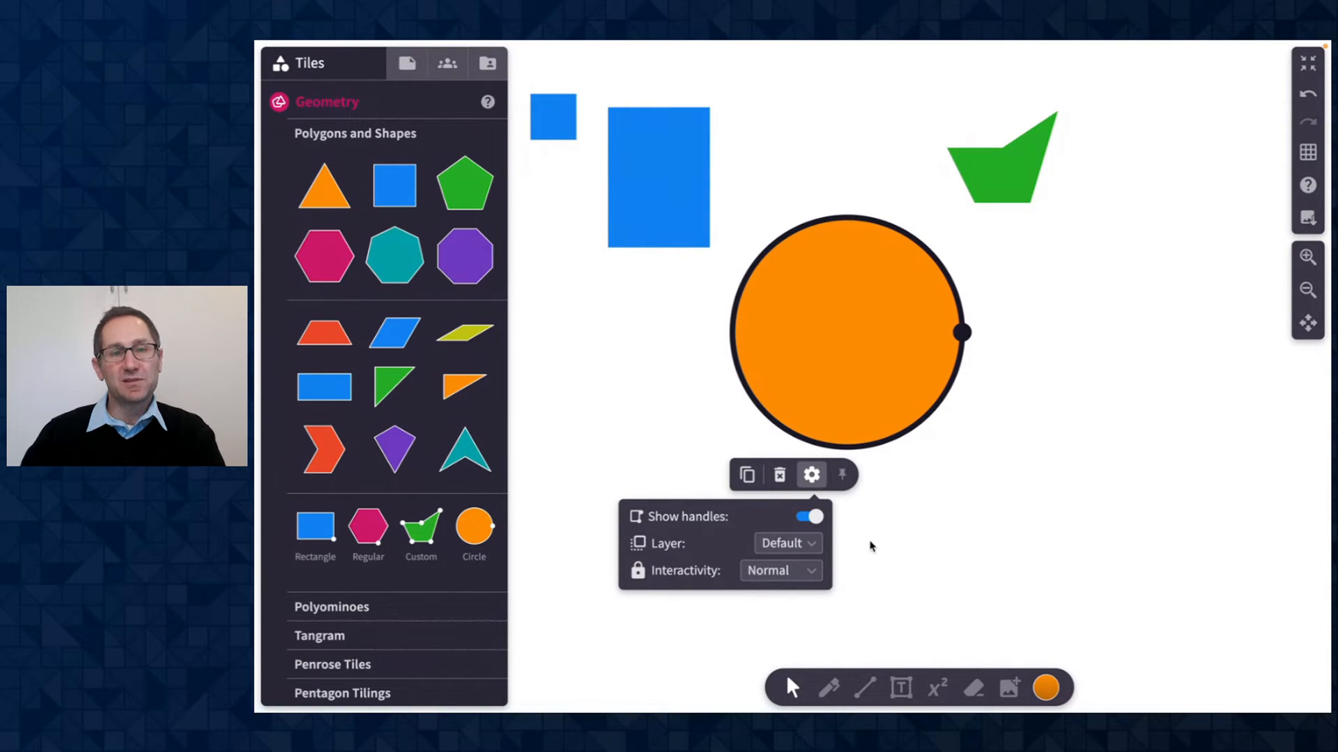
left_click(784, 544)
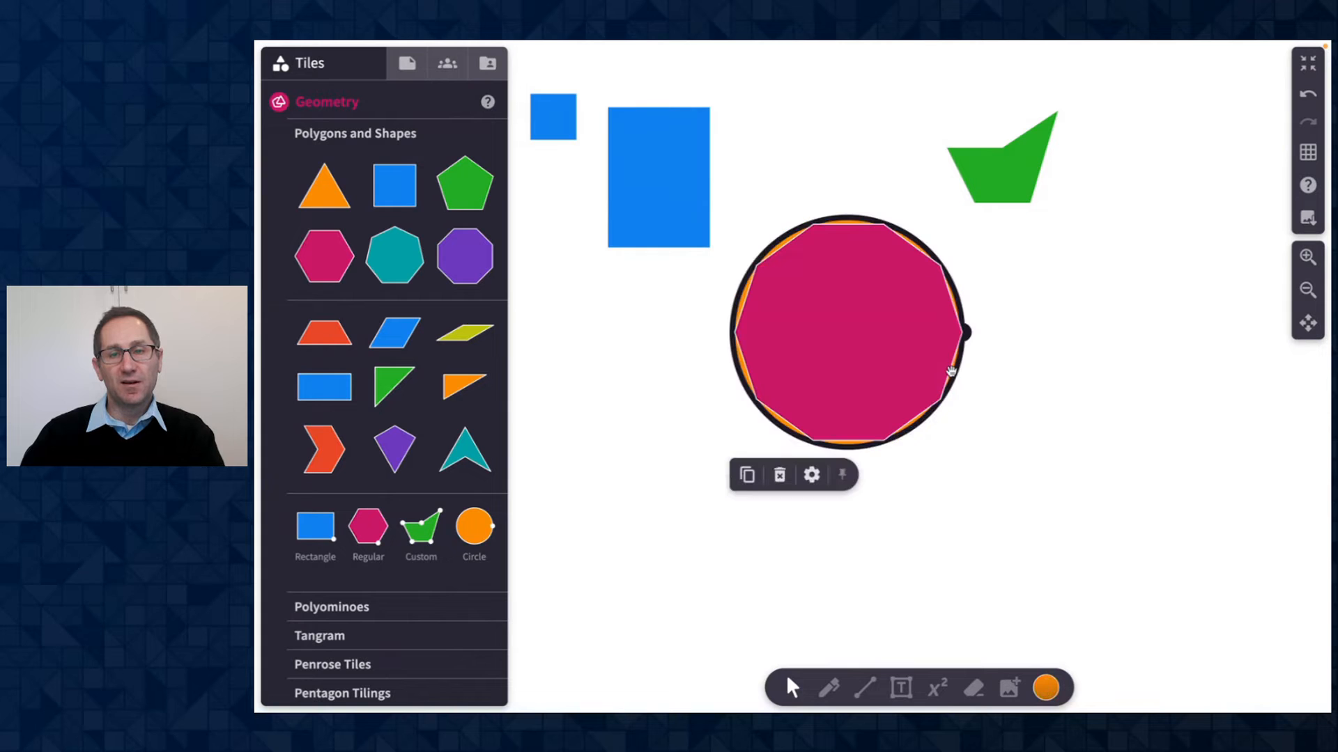
Step: Duplicate the orange circle and resize the copy beside the first
left_click(811, 473)
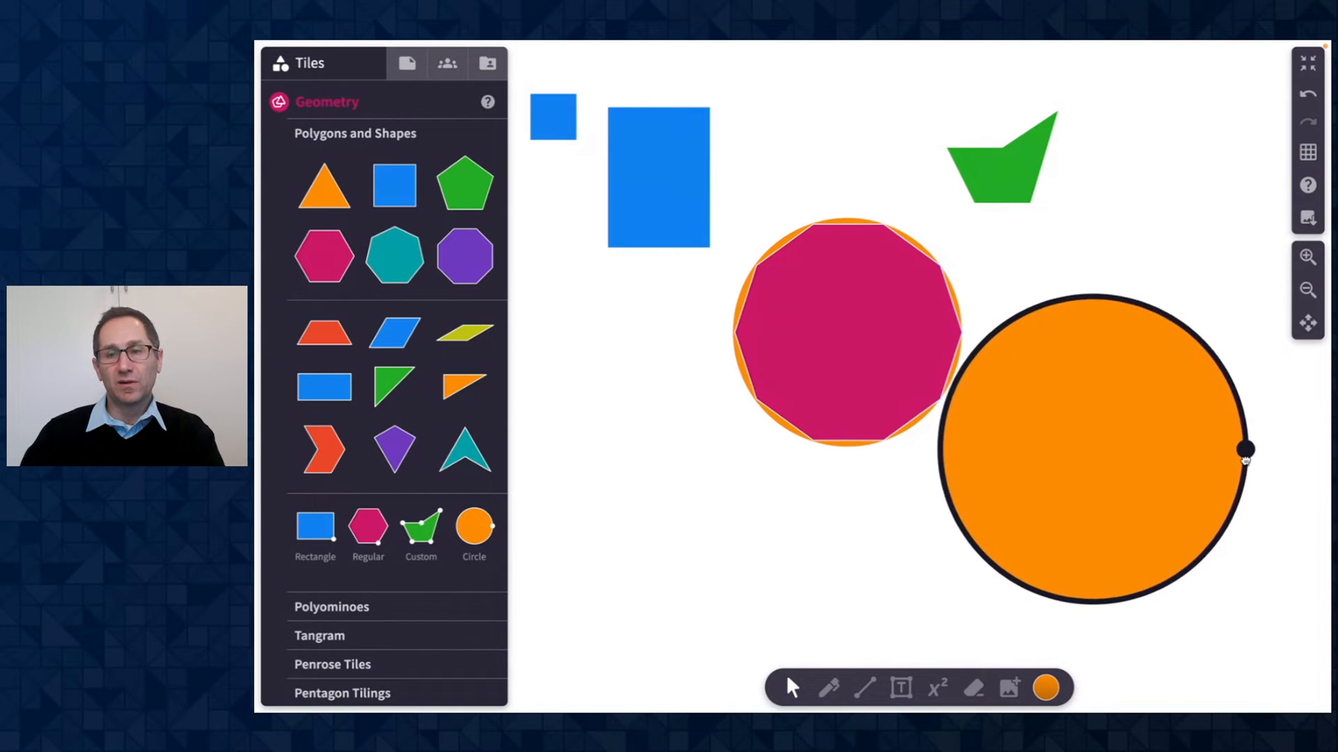
left_click_drag(1247, 451, 1183, 452)
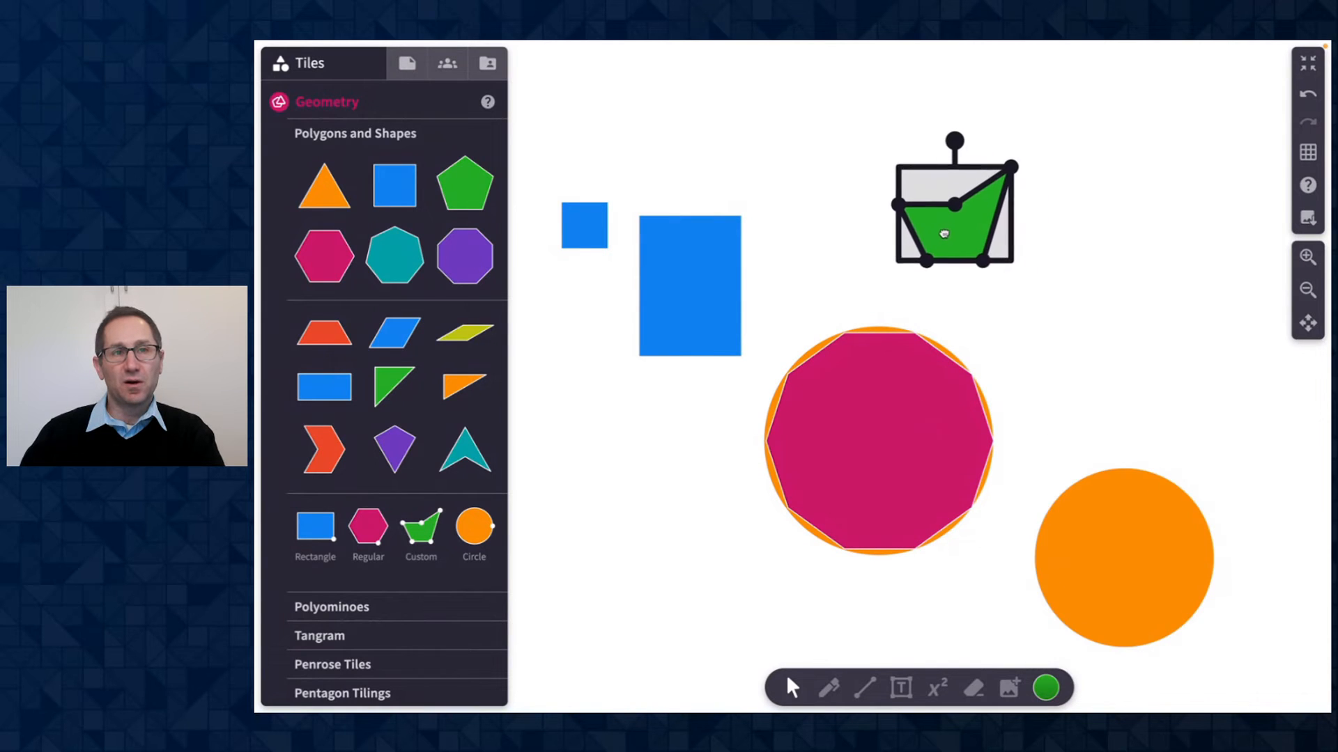
Step: Edit the green custom shape's vertices, pulling corners outward into a four-pointed star
left_click(953, 205)
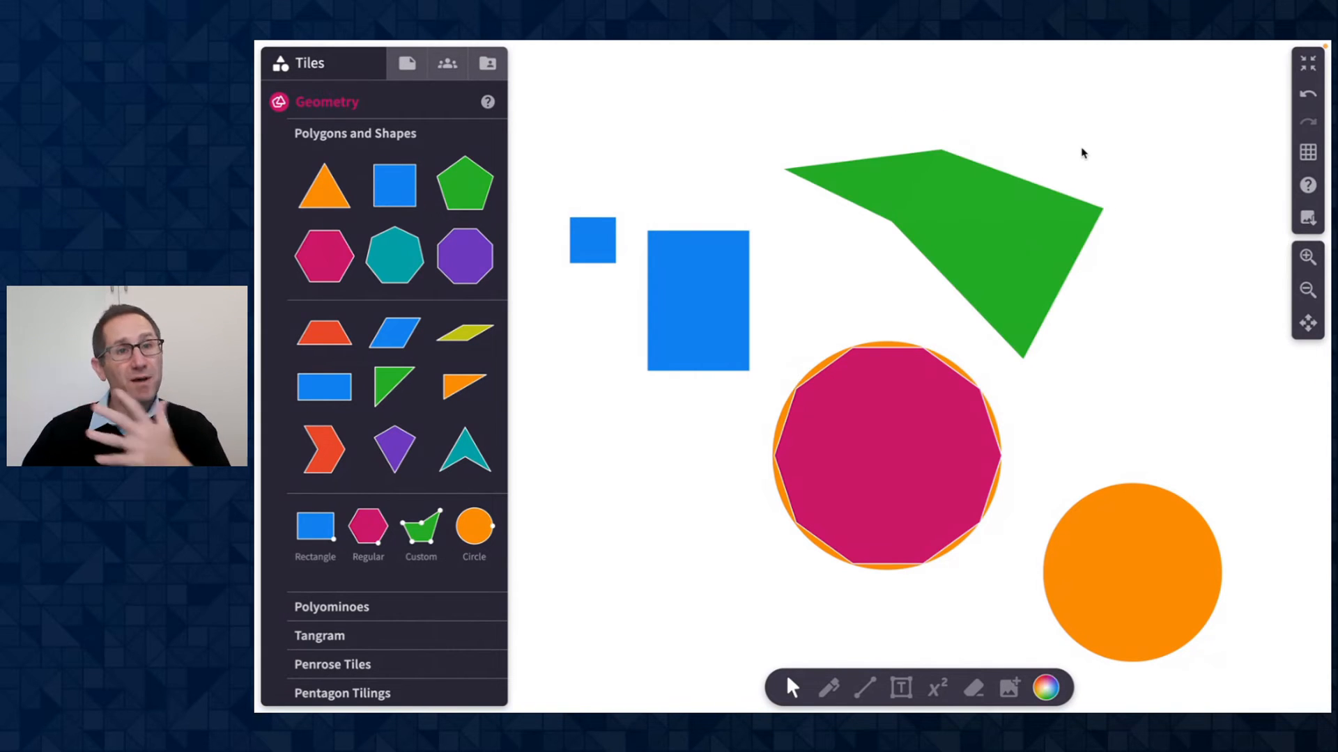
left_click(980, 204)
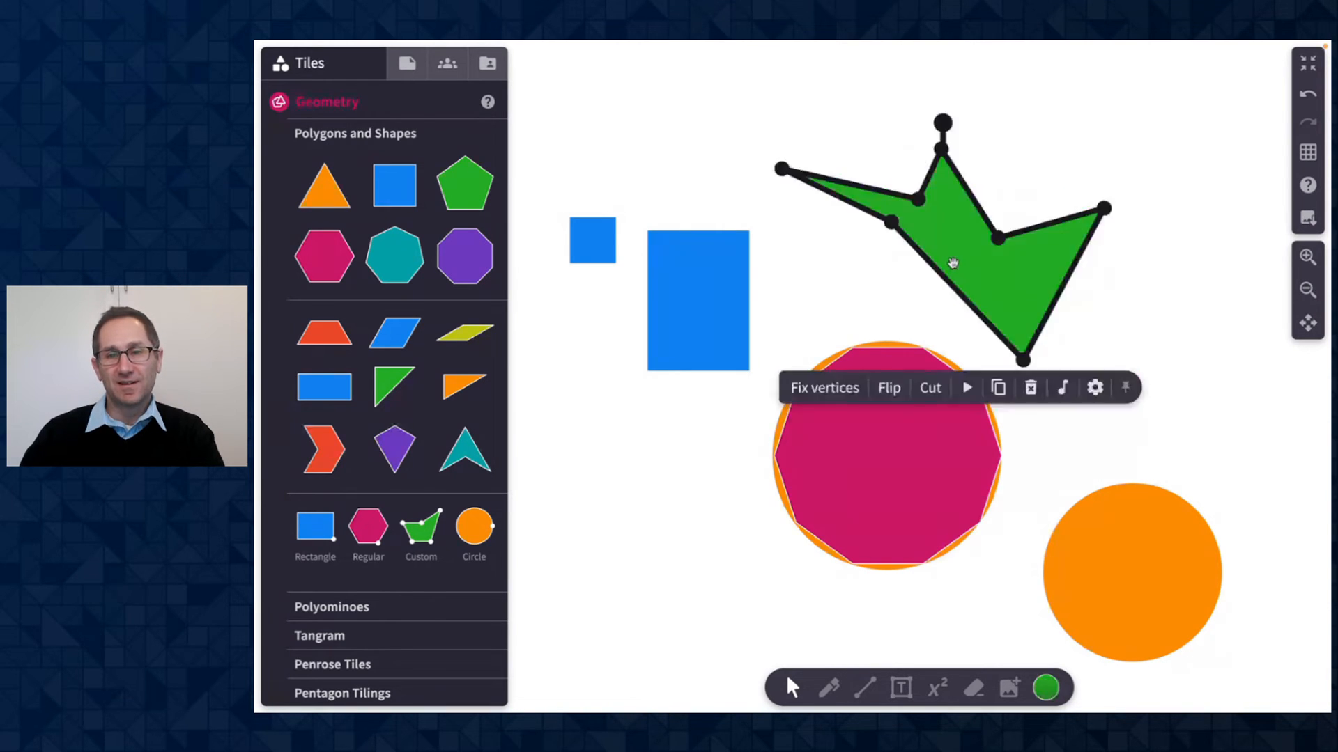
left_click_drag(869, 224, 844, 273)
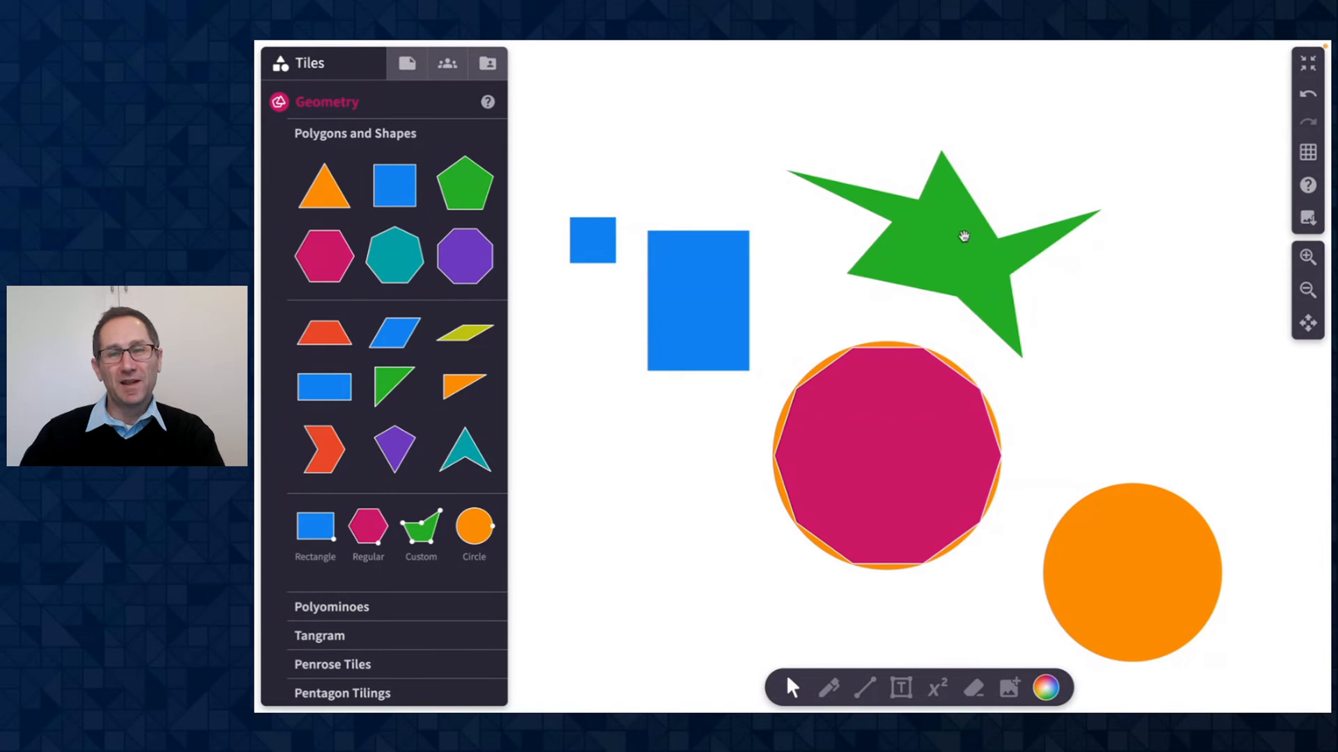
left_click(963, 237)
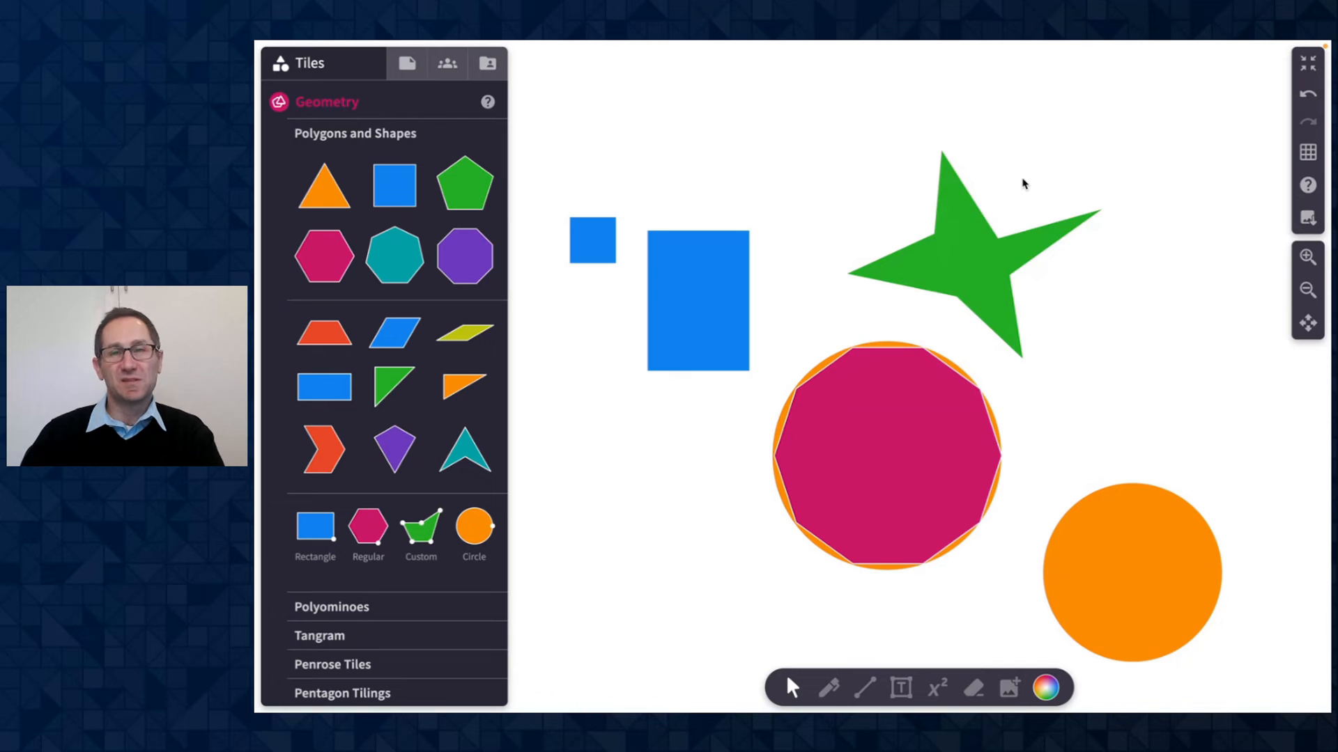
Step: Fix the green star's vertices, rotate it slightly and set its Scale to 2
left_click(981, 256)
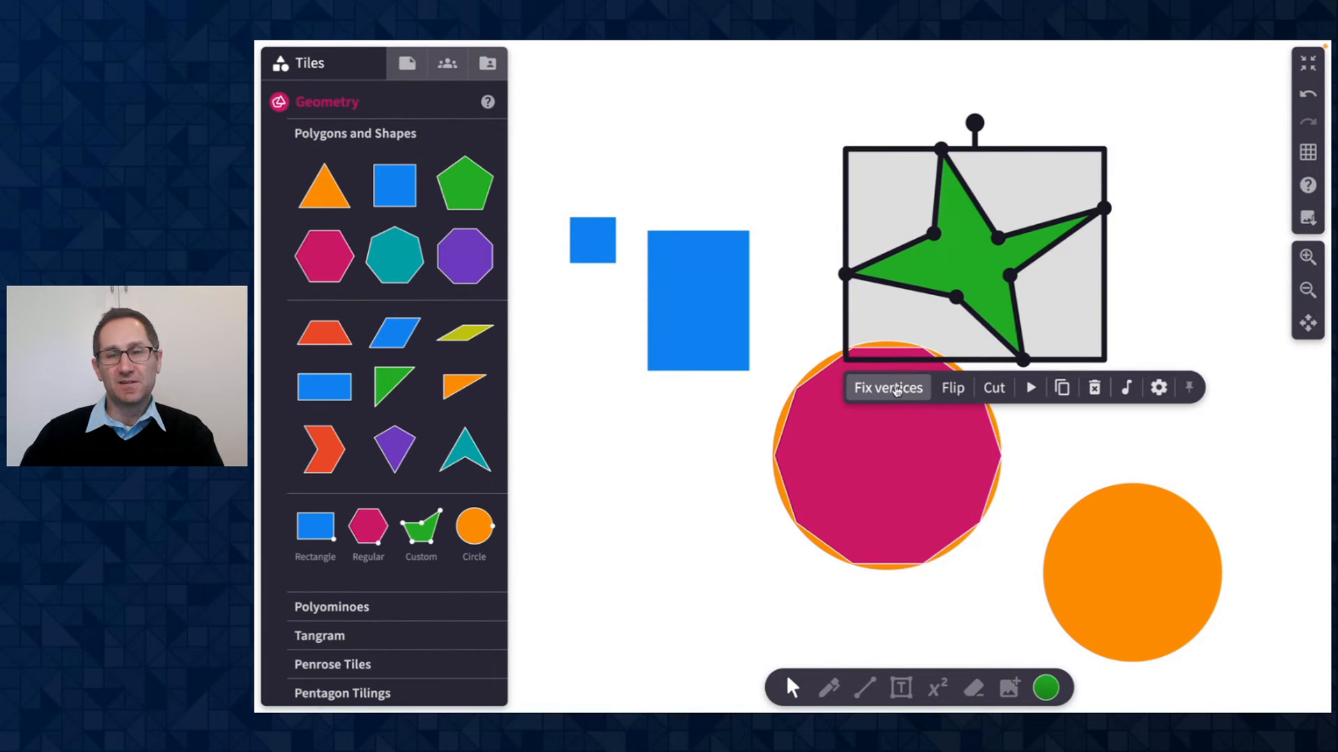
left_click(888, 388)
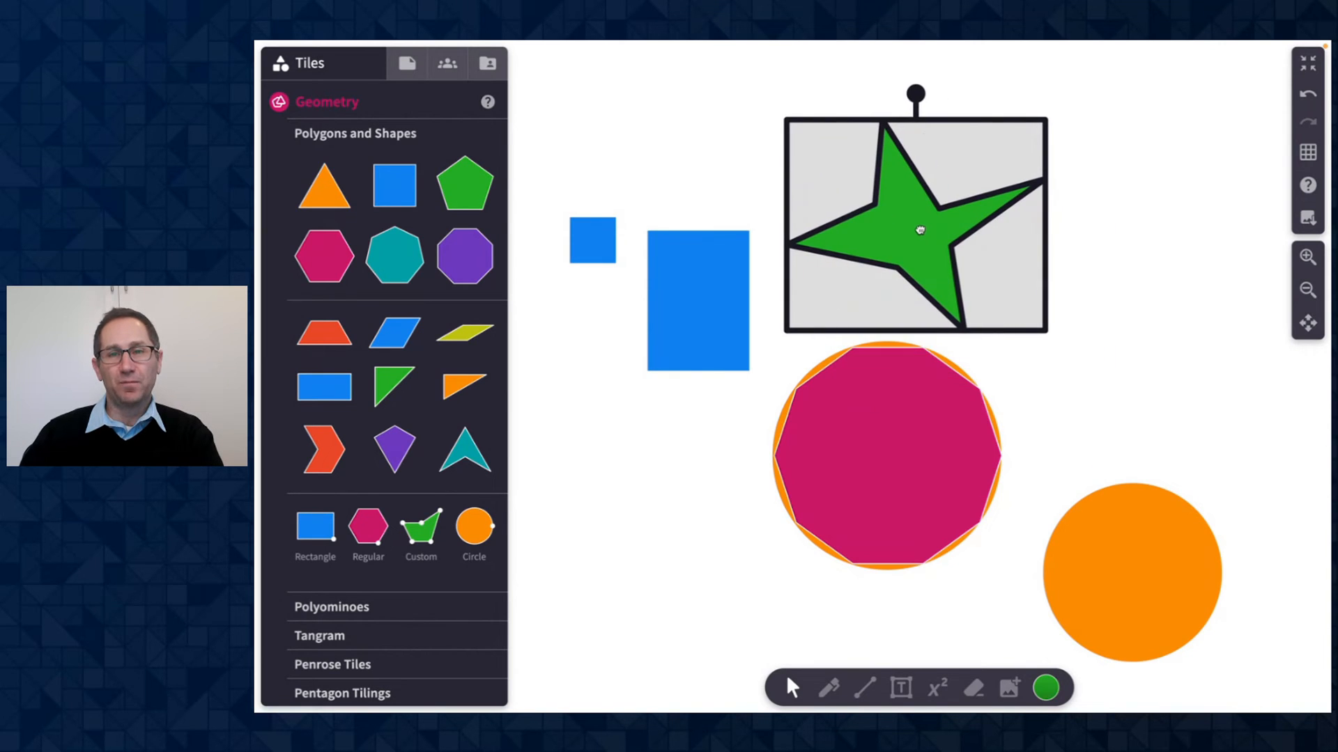
left_click_drag(915, 89, 883, 101)
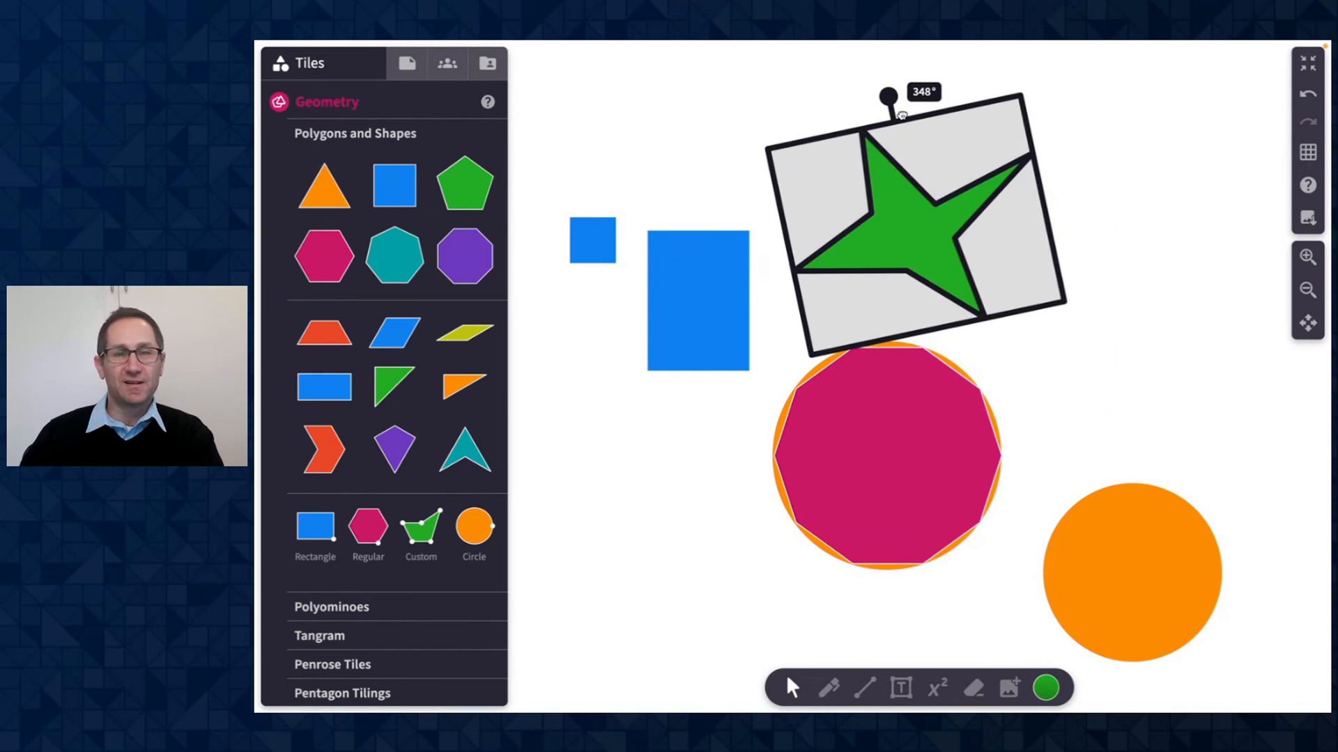
left_click(1019, 346)
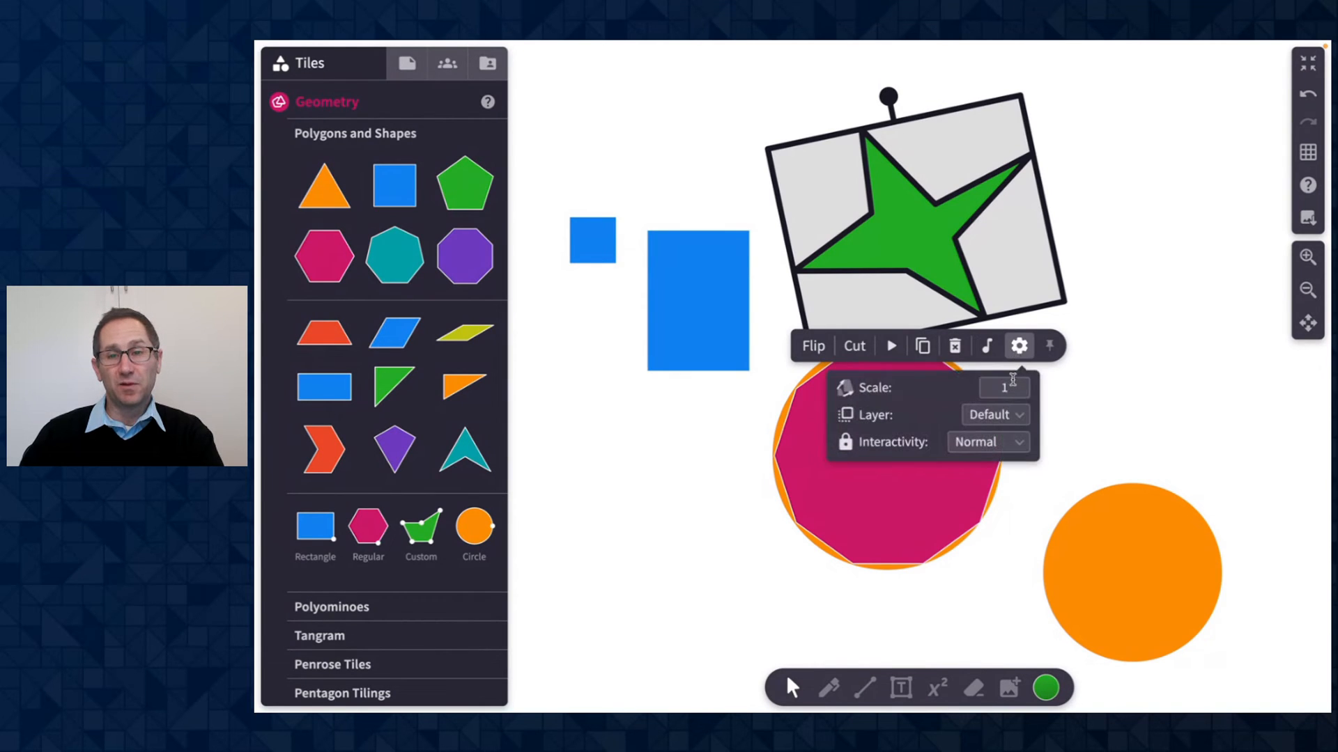
type("2")
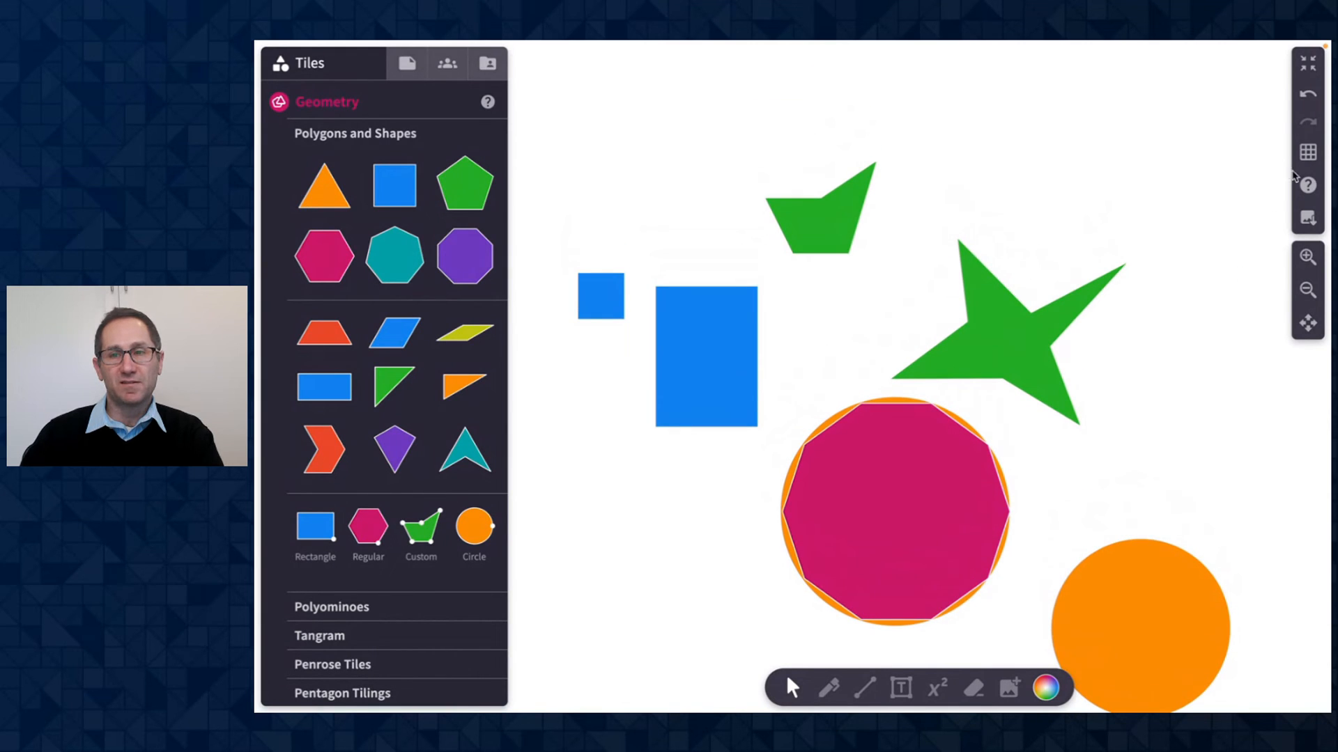
Step: Show the grid and reshape the small custom shape into a tall purple parallelogram
left_click(1305, 152)
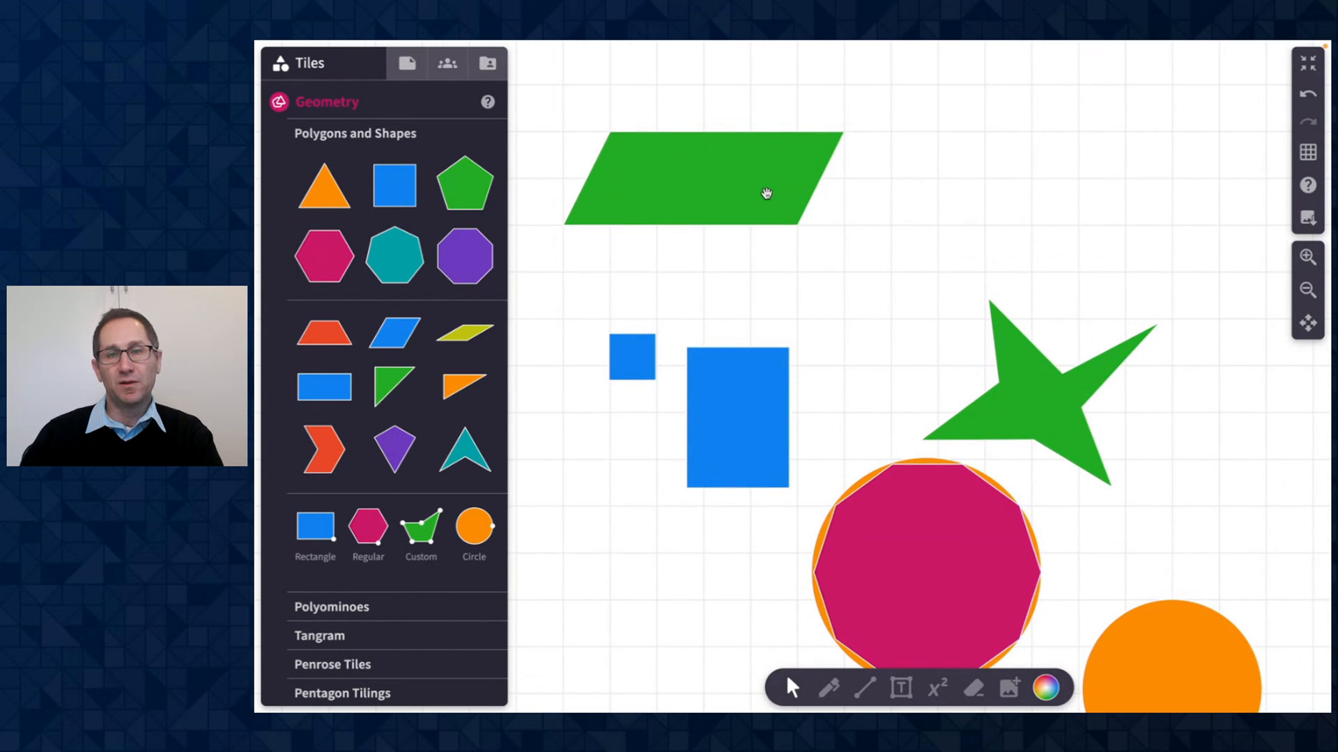
left_click(765, 194)
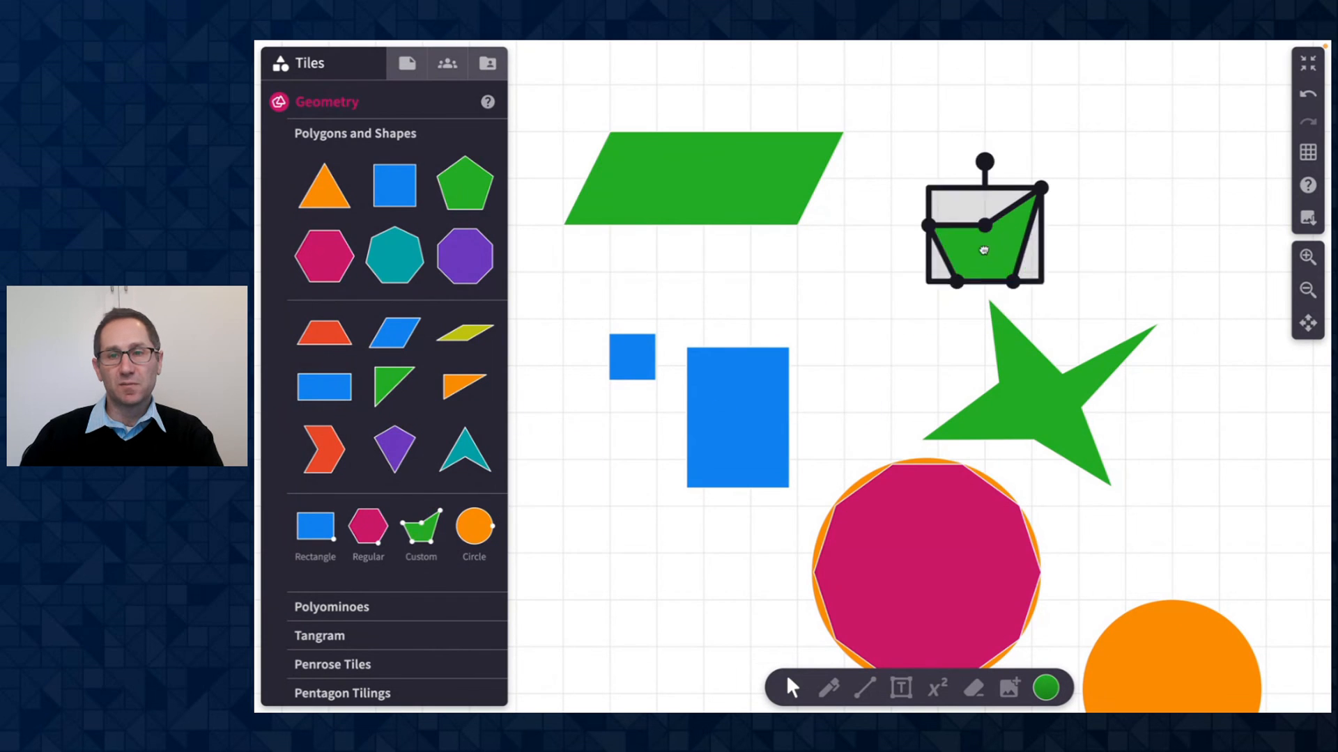
left_click_drag(981, 248, 1066, 116)
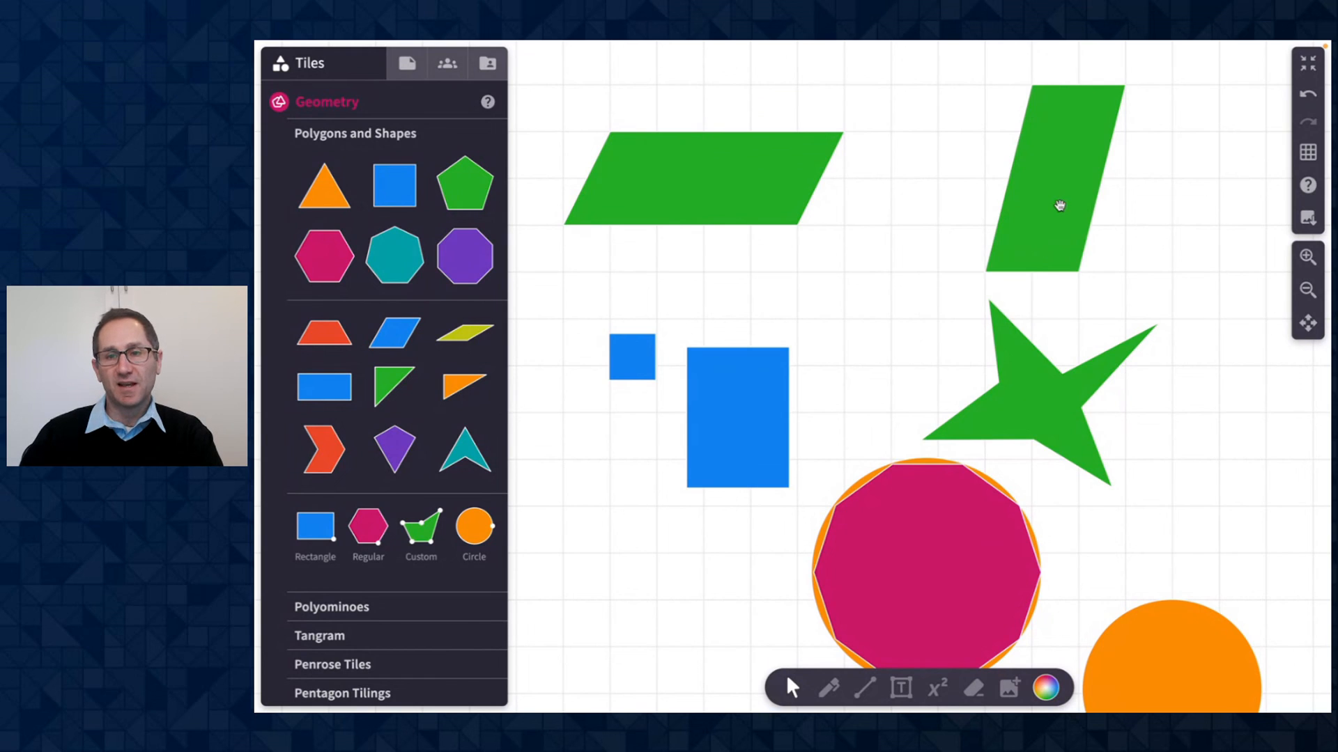
left_click(1057, 205)
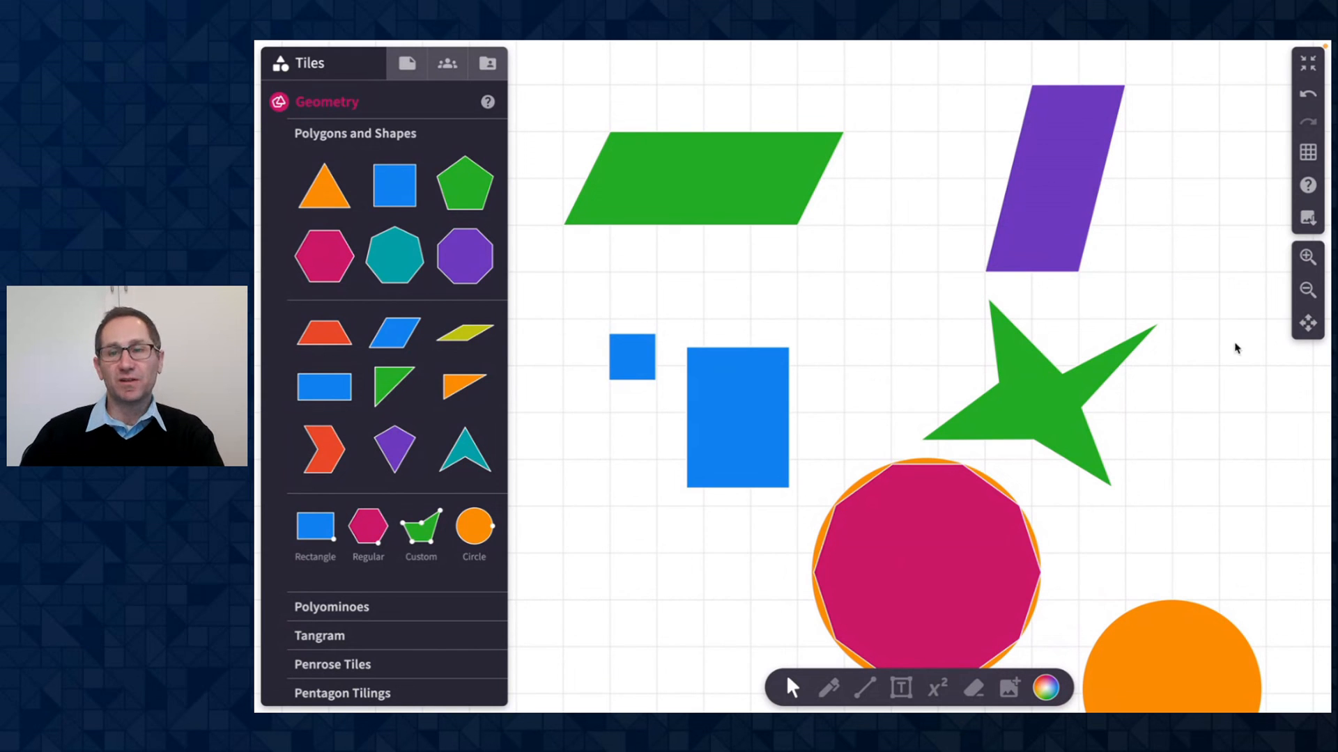
Step: Zoom out twice to see all shapes on the canvas
left_click(1307, 290)
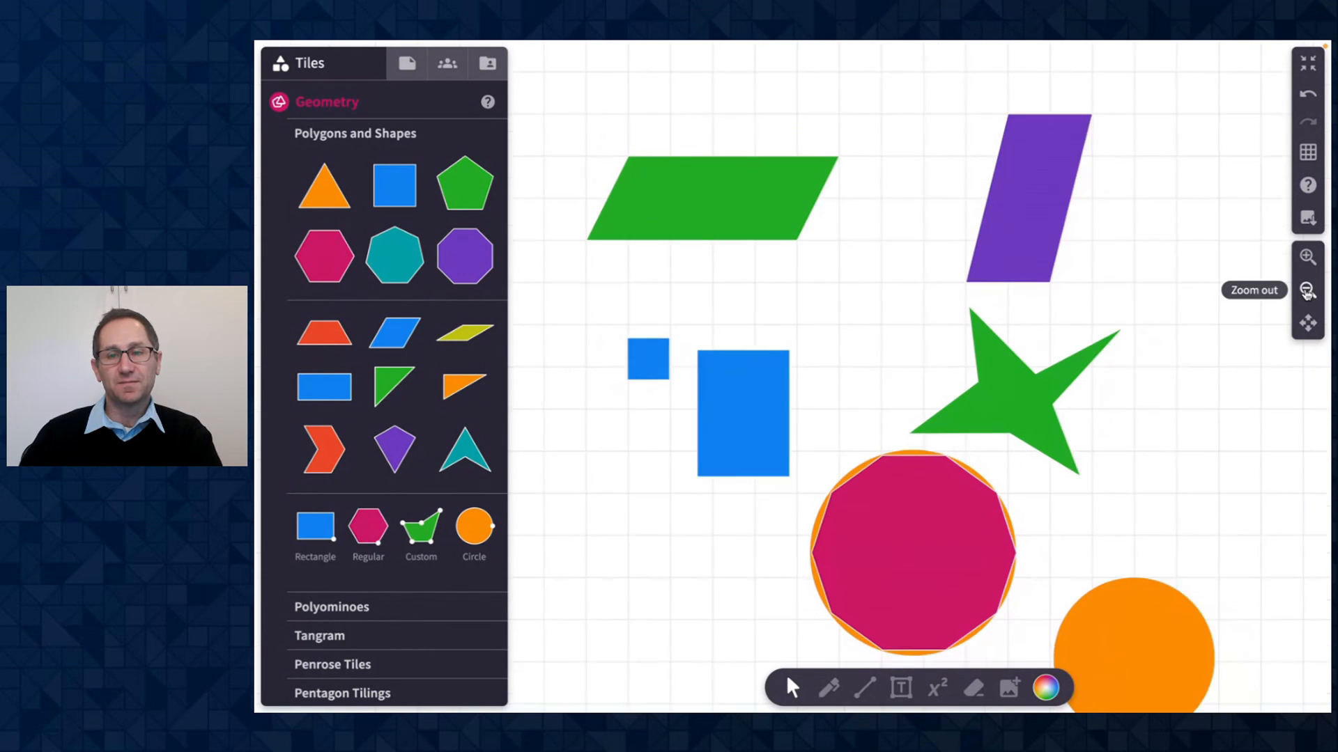
left_click(1306, 290)
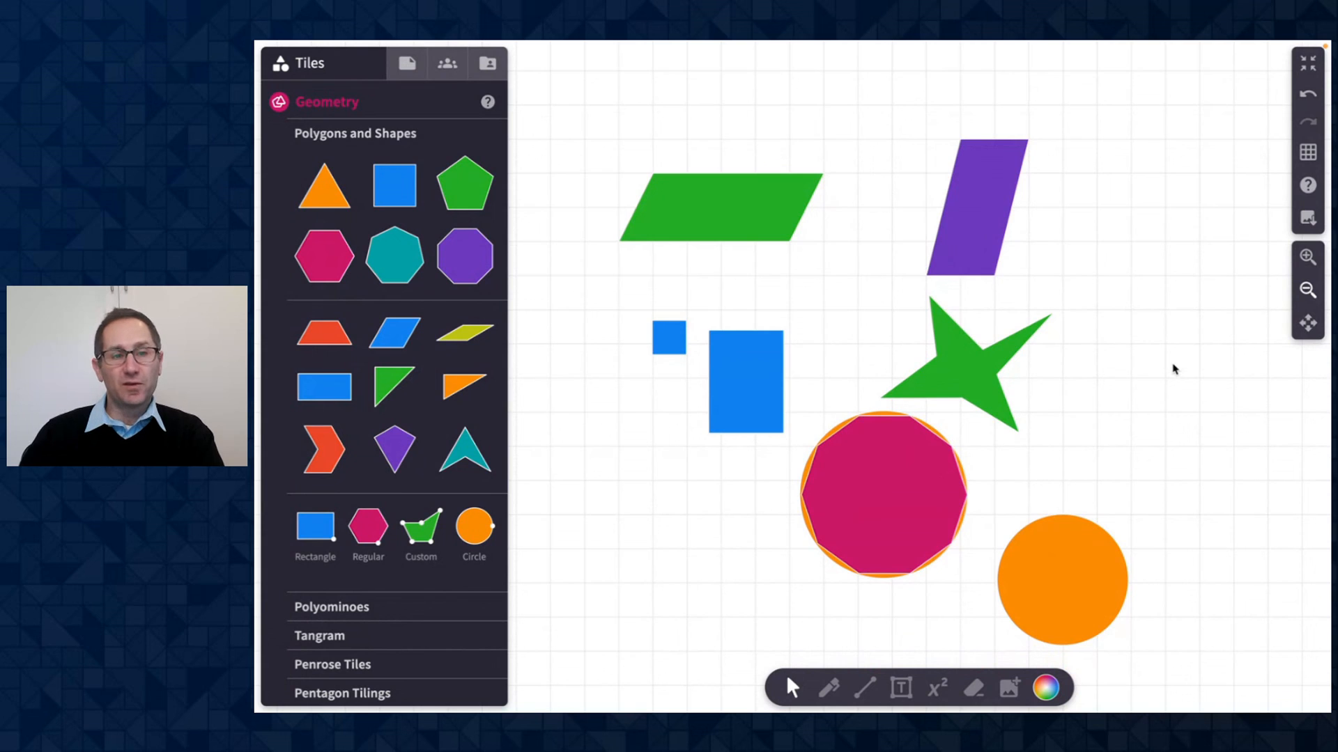